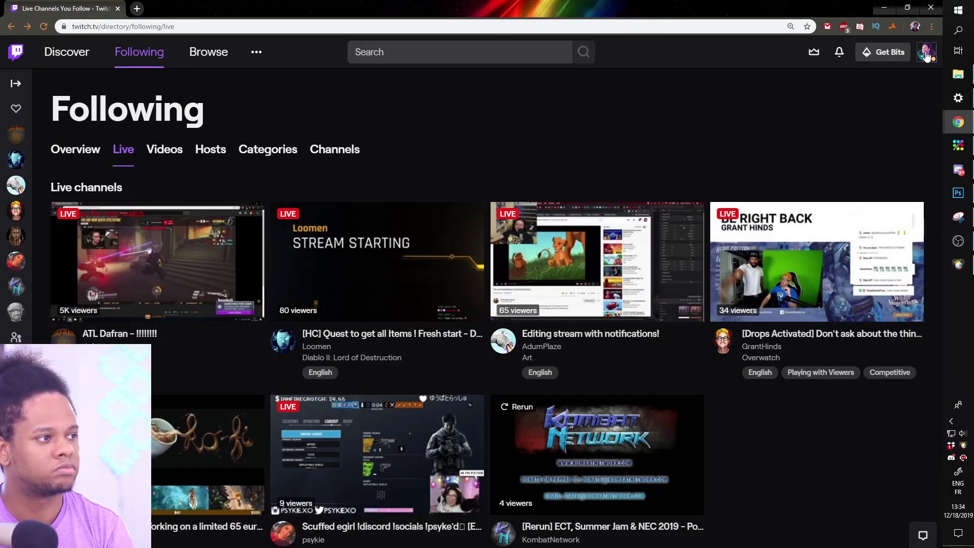
- Open your own Twitch channel page from the profile avatar menu
click(927, 51)
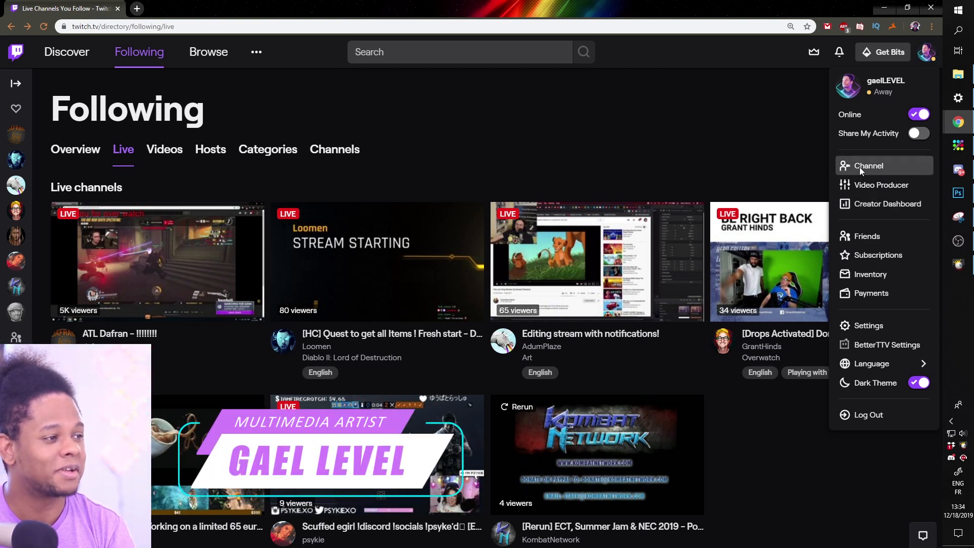
click(868, 166)
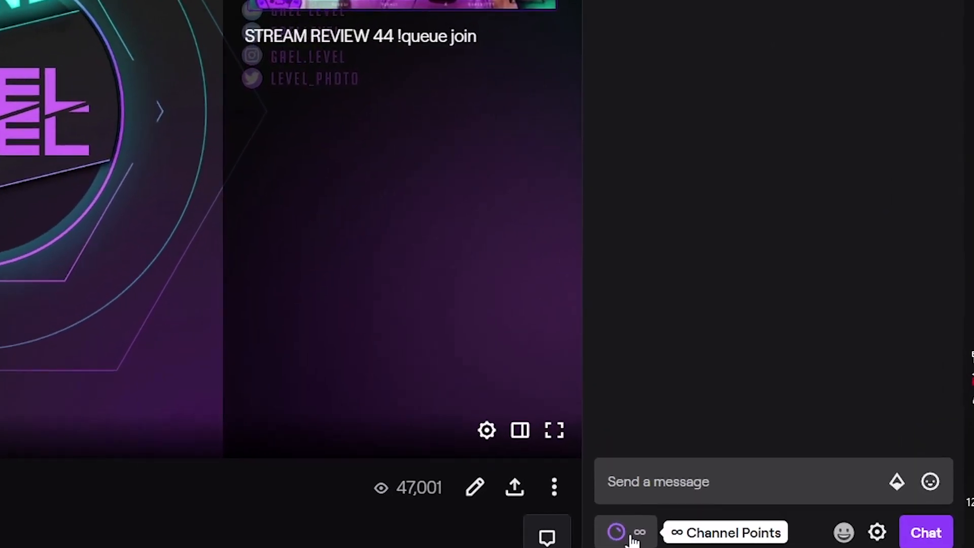
- Open Manage Rewards from the Channel Points rewards panel's options menu
click(616, 532)
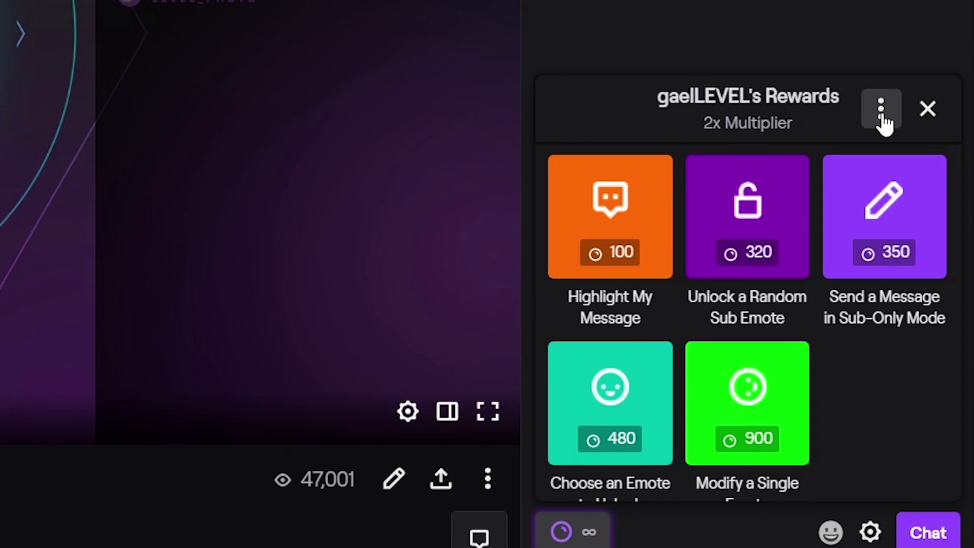
click(880, 108)
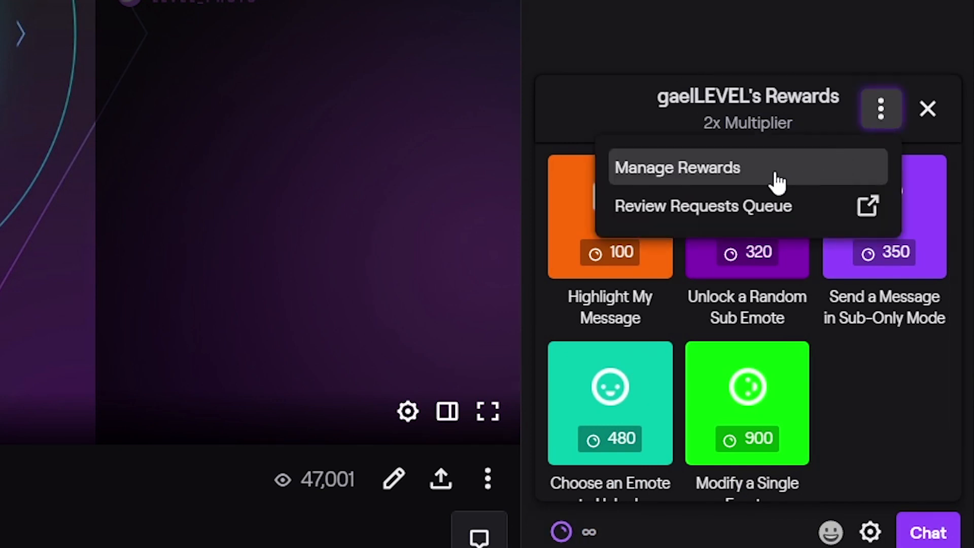
mouse_move(761, 180)
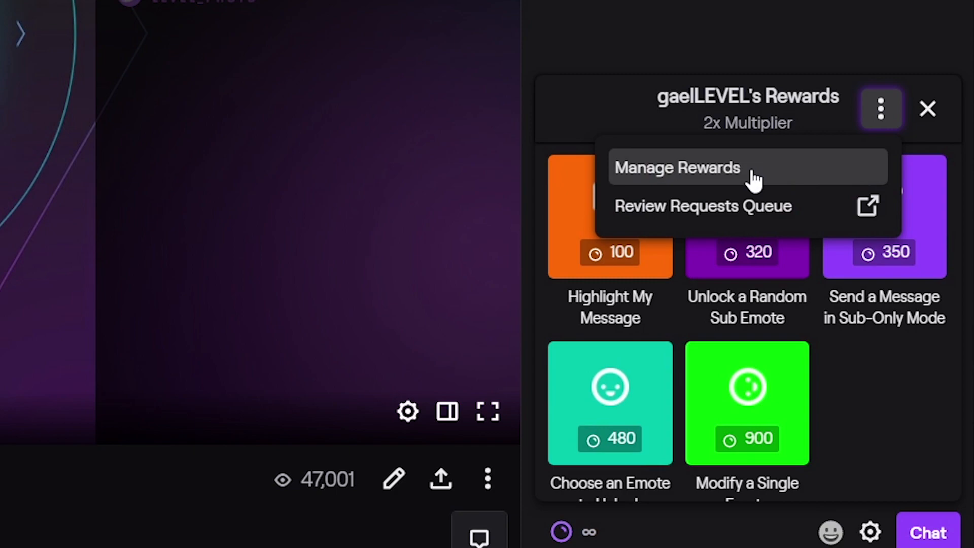
click(677, 167)
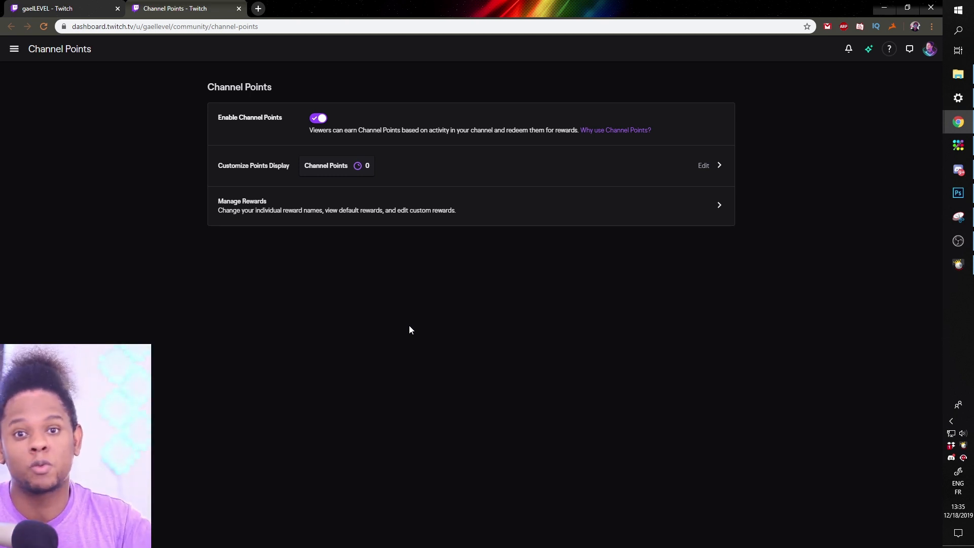
mouse_move(420, 324)
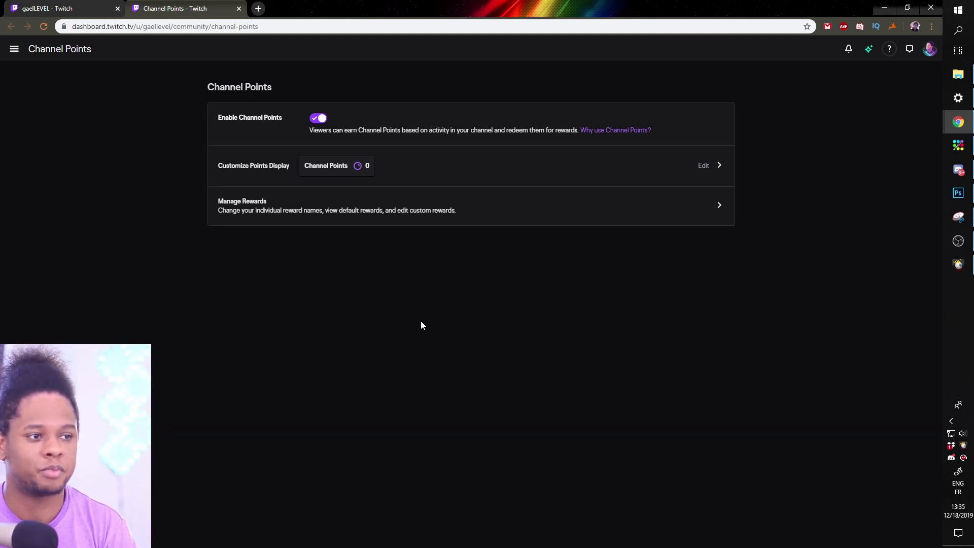
mouse_move(356, 289)
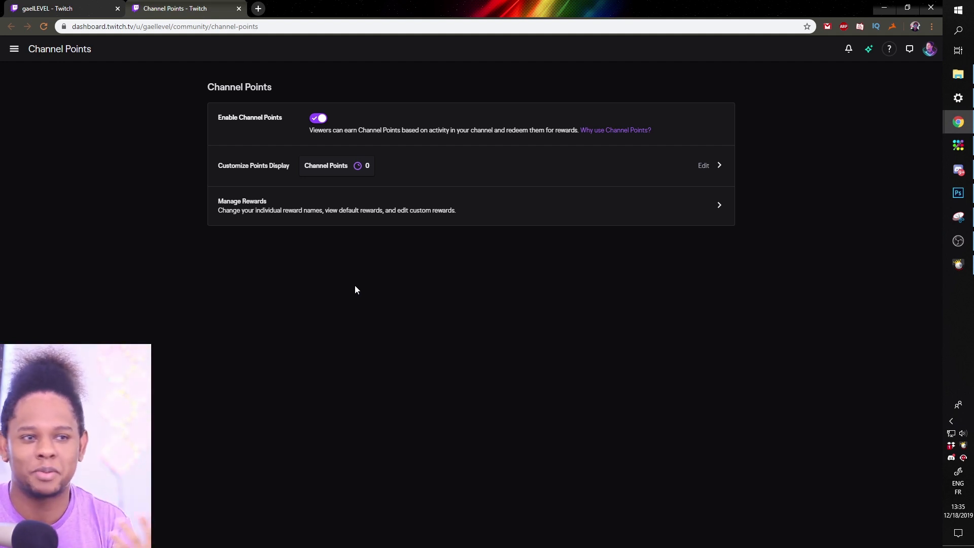
mouse_move(241, 122)
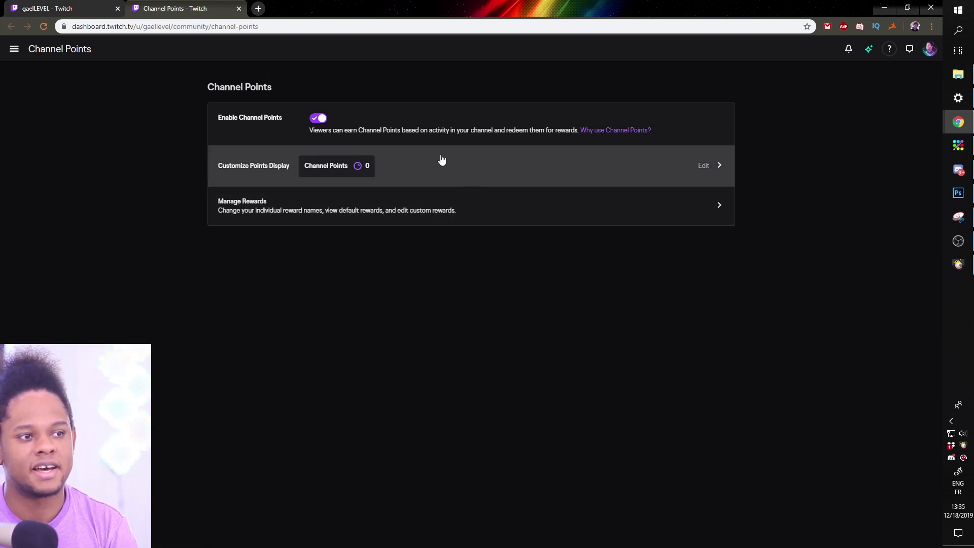
mouse_move(3, 59)
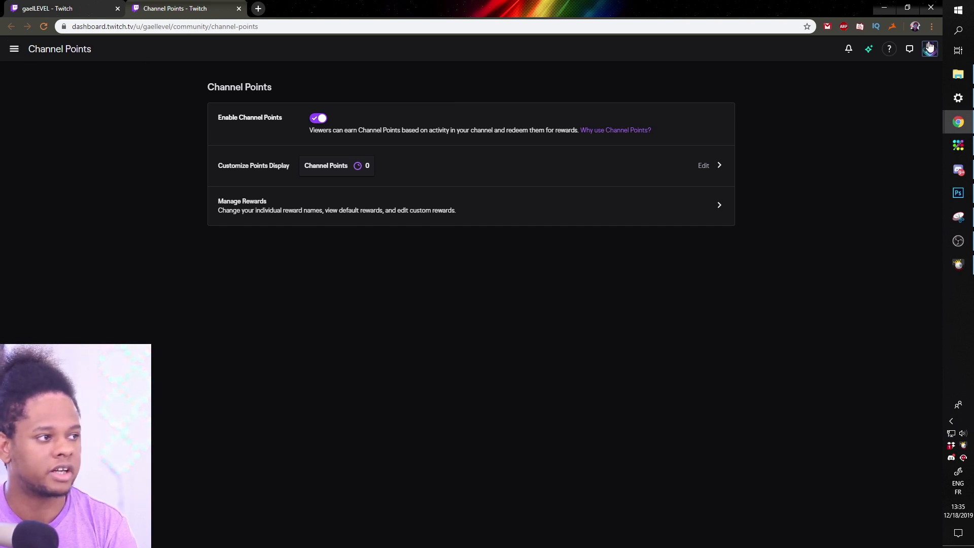
click(929, 48)
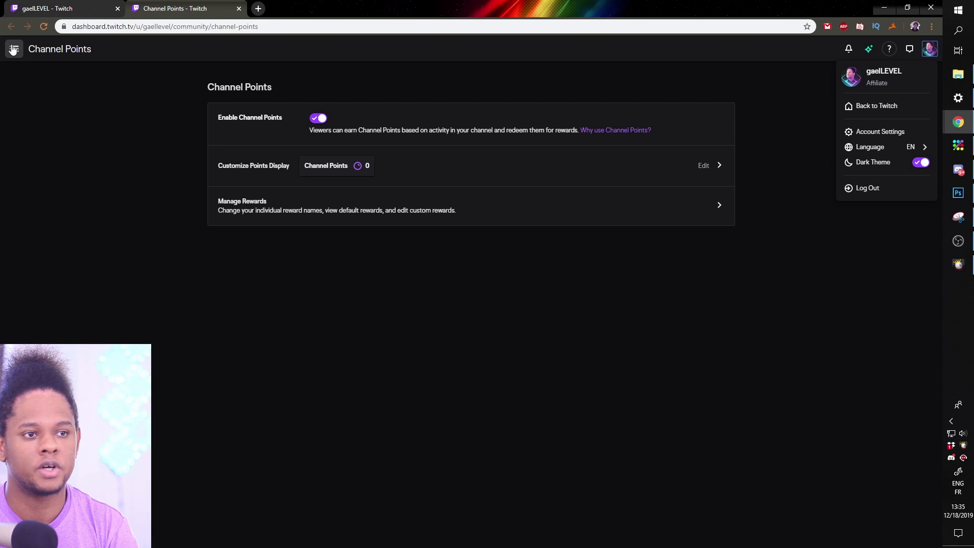
click(13, 48)
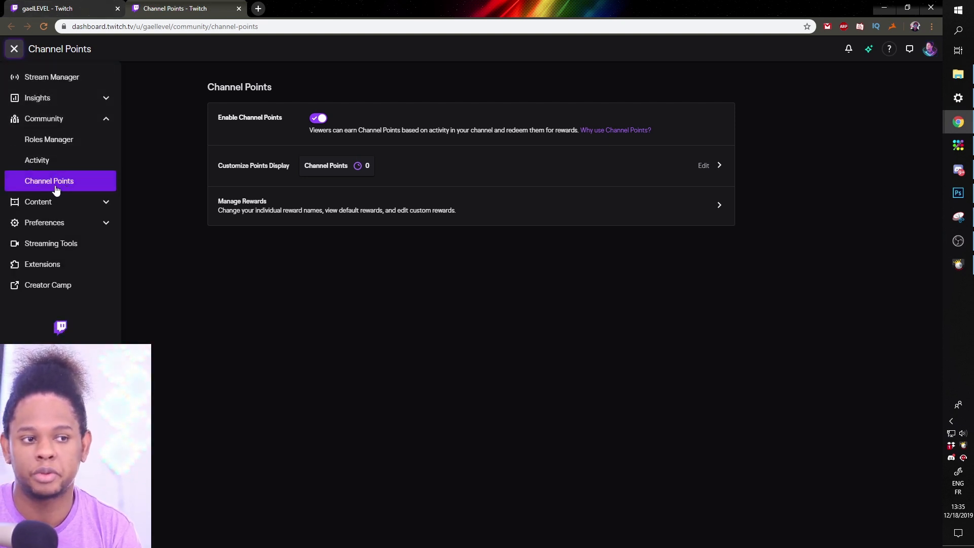
mouse_move(36, 160)
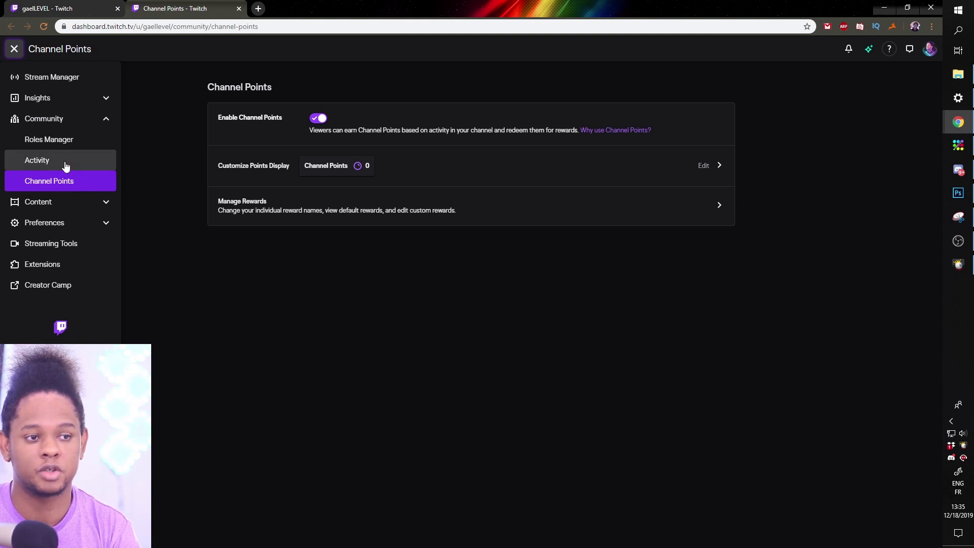
mouse_move(103, 158)
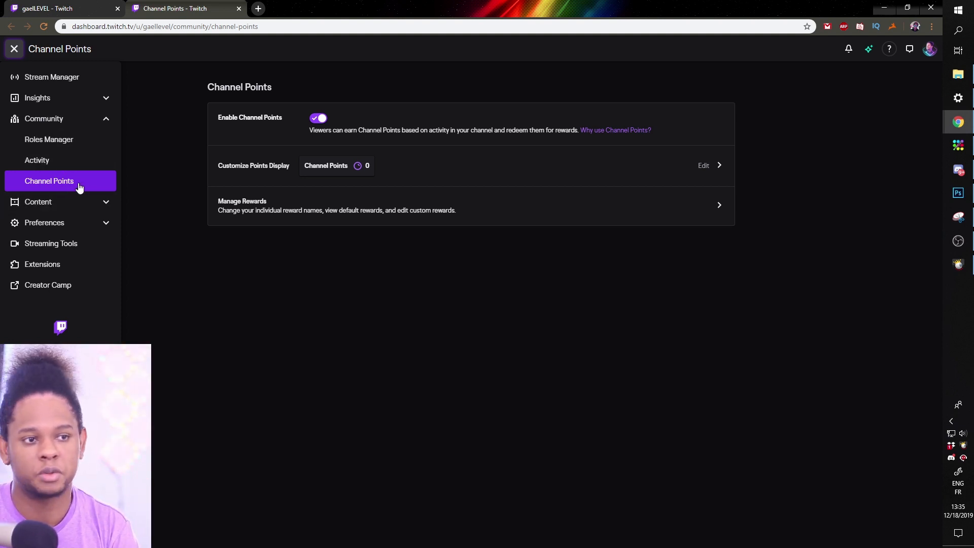
click(14, 49)
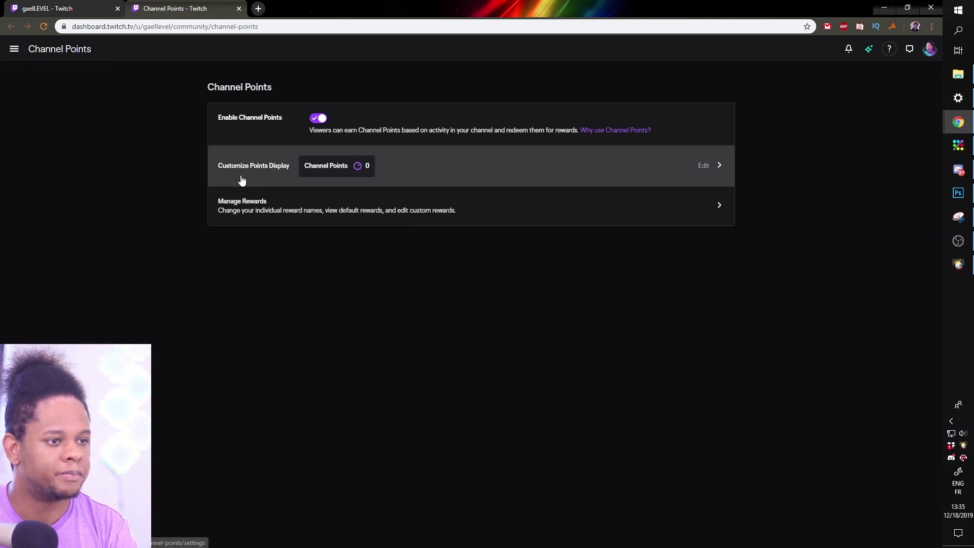
mouse_move(674, 174)
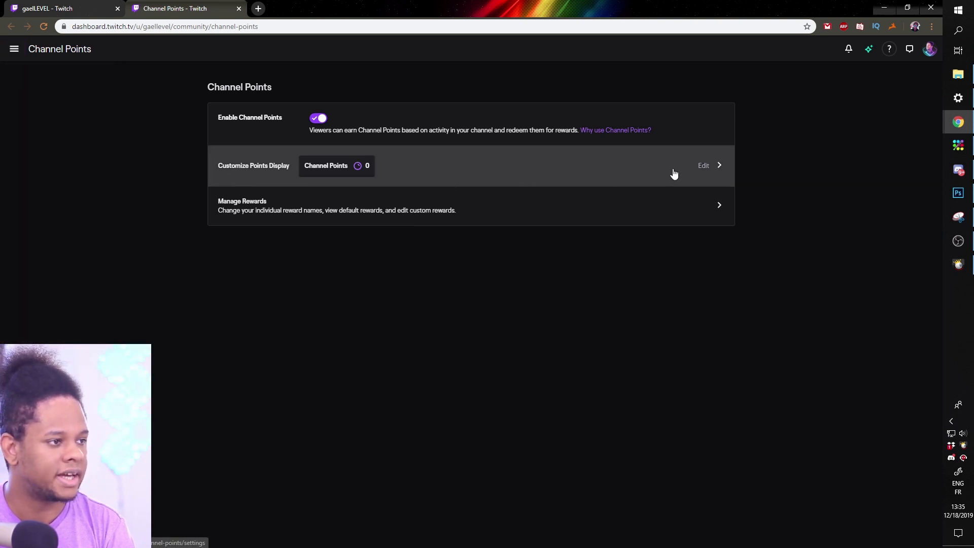
- Rename the channel points to 'levels' and save the points display
click(704, 166)
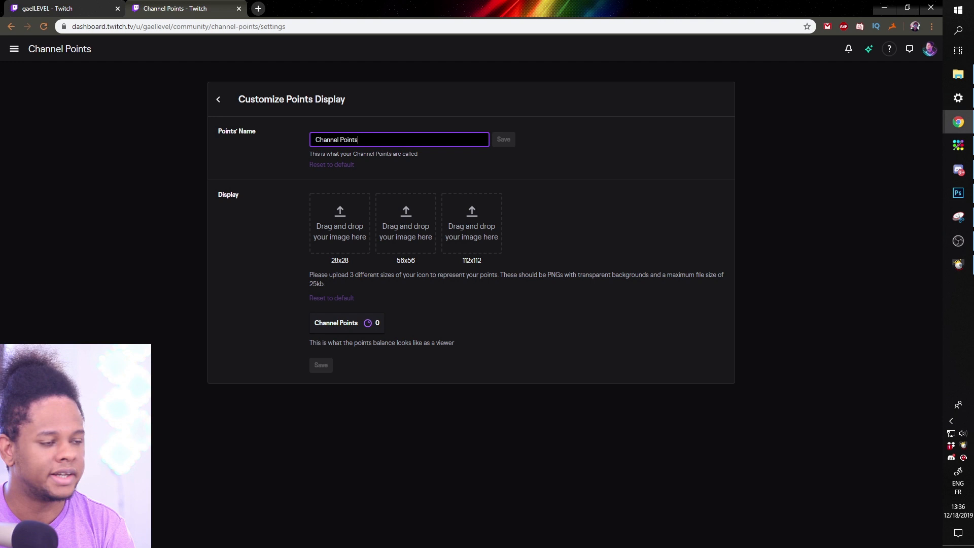
click(290, 164)
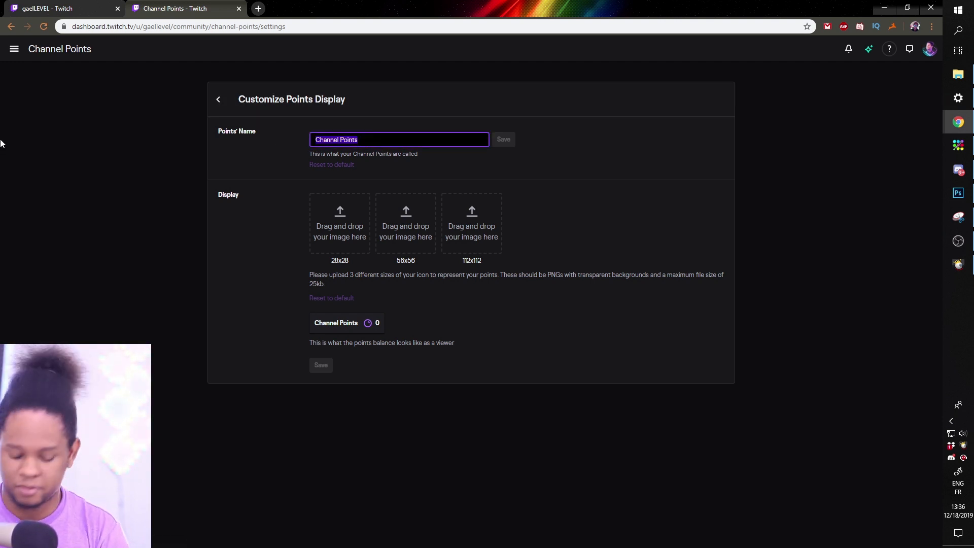
text(levels)
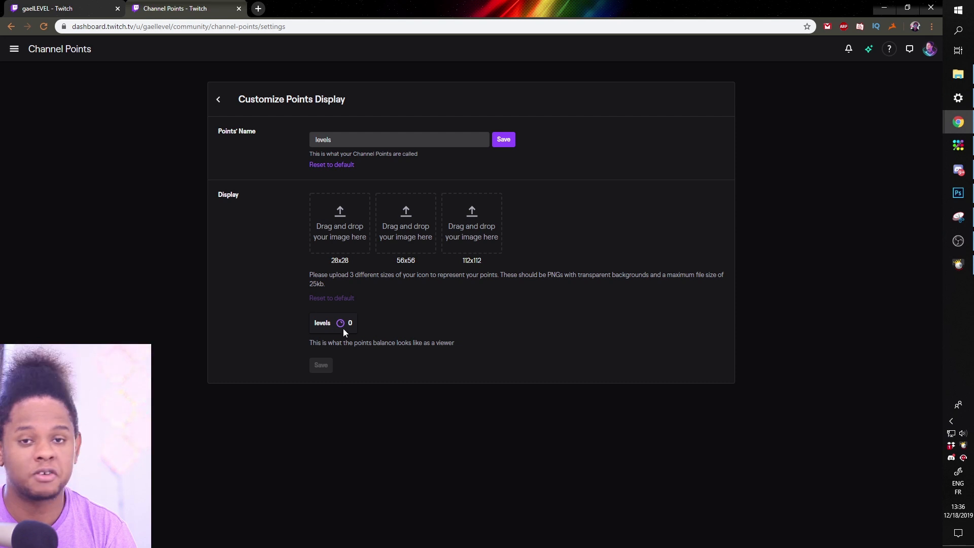
mouse_move(359, 224)
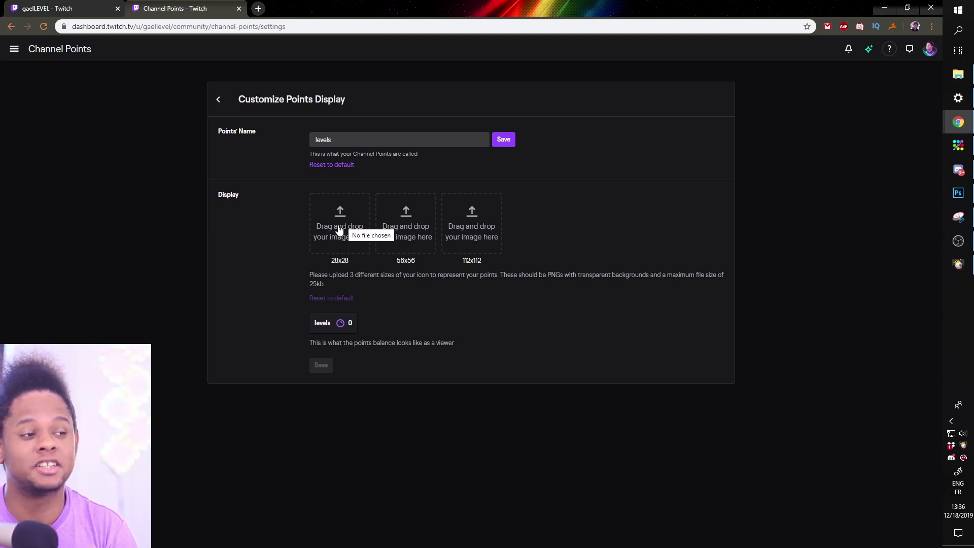
mouse_move(405, 238)
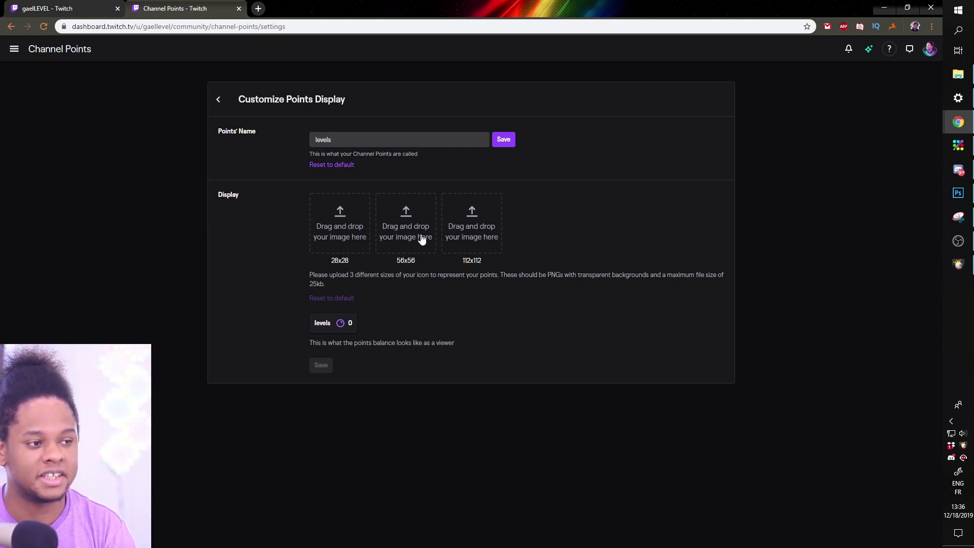
mouse_move(247, 229)
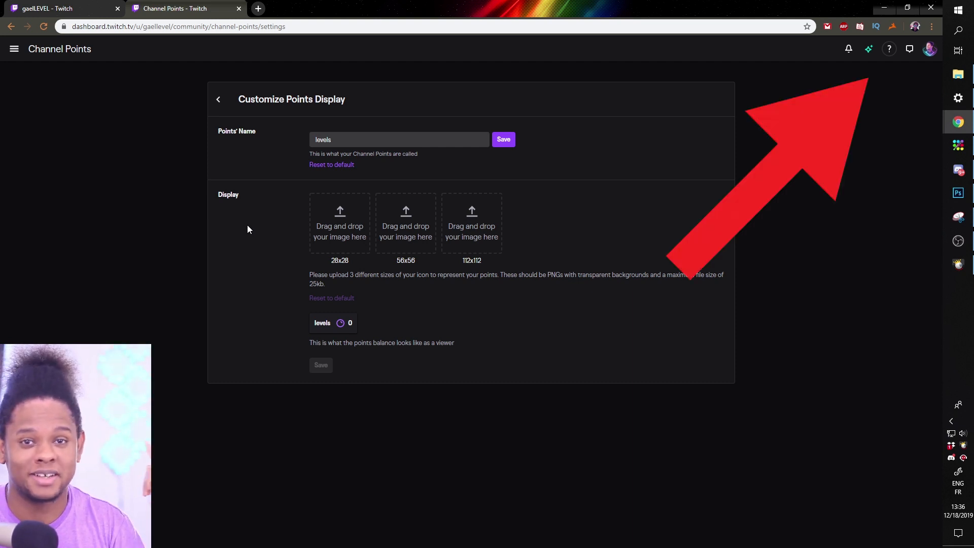
mouse_move(277, 270)
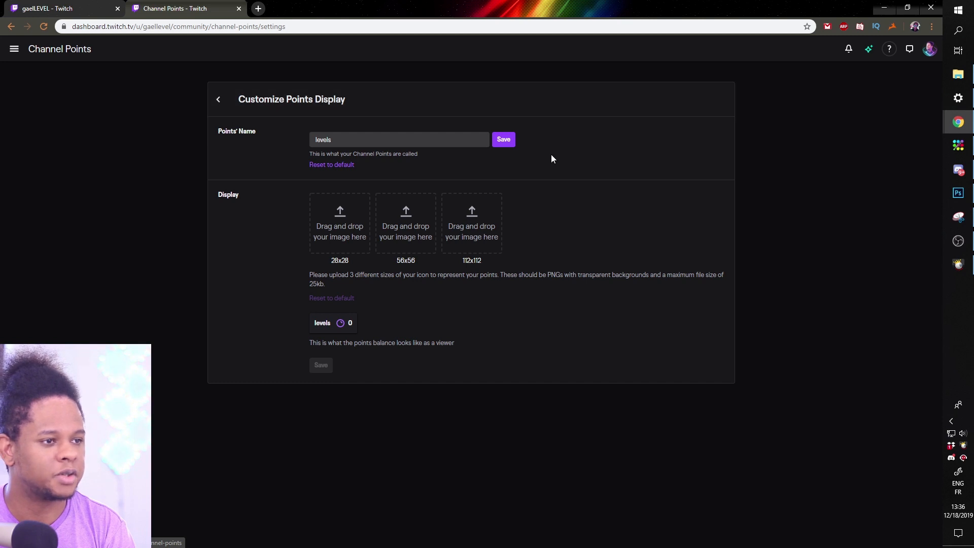
click(218, 100)
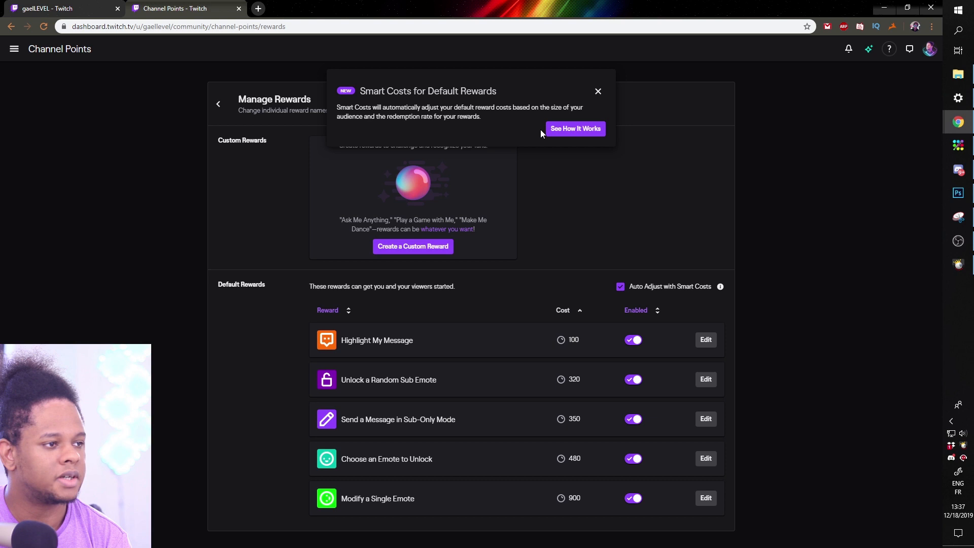
- Read the Smart Costs breakdown for default rewards, then close the popup
click(574, 128)
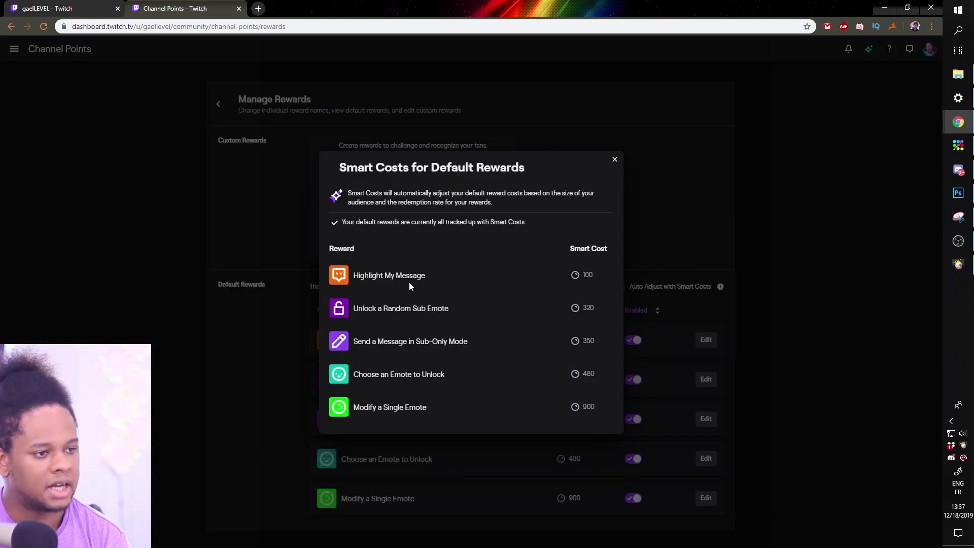
mouse_move(401, 308)
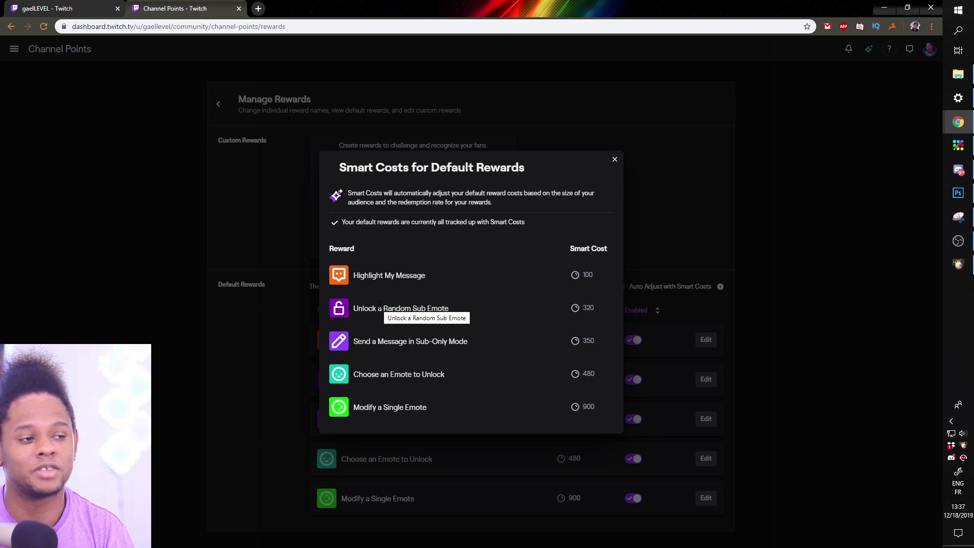
mouse_move(407, 352)
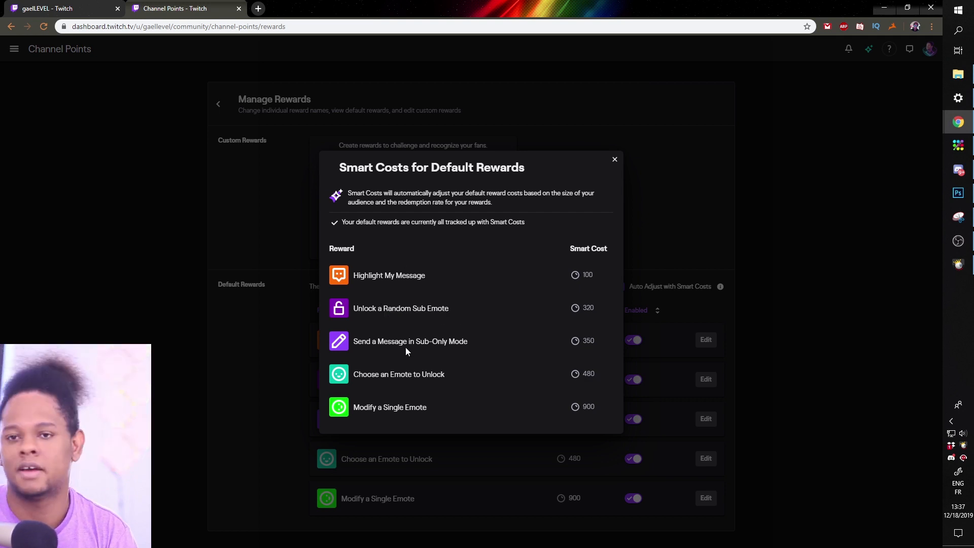
mouse_move(407, 361)
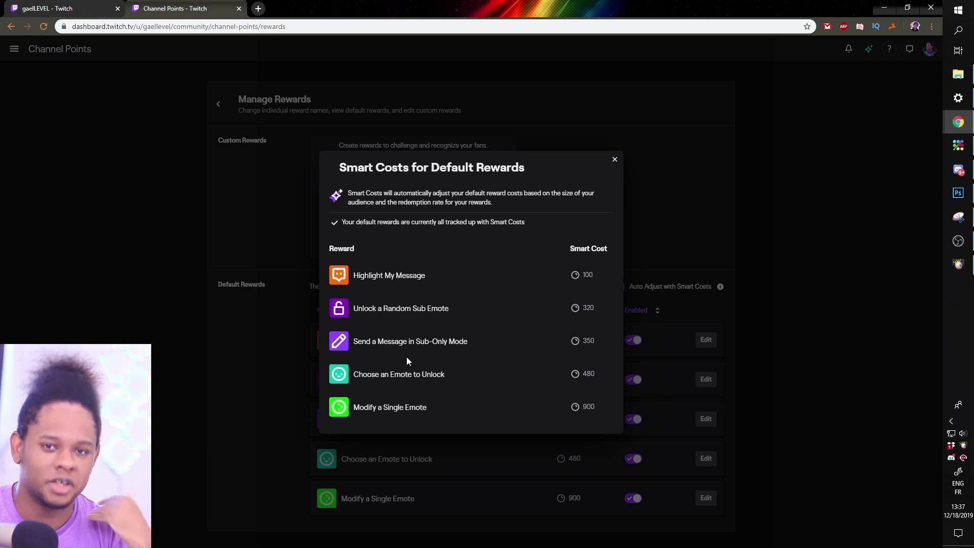
mouse_move(360, 308)
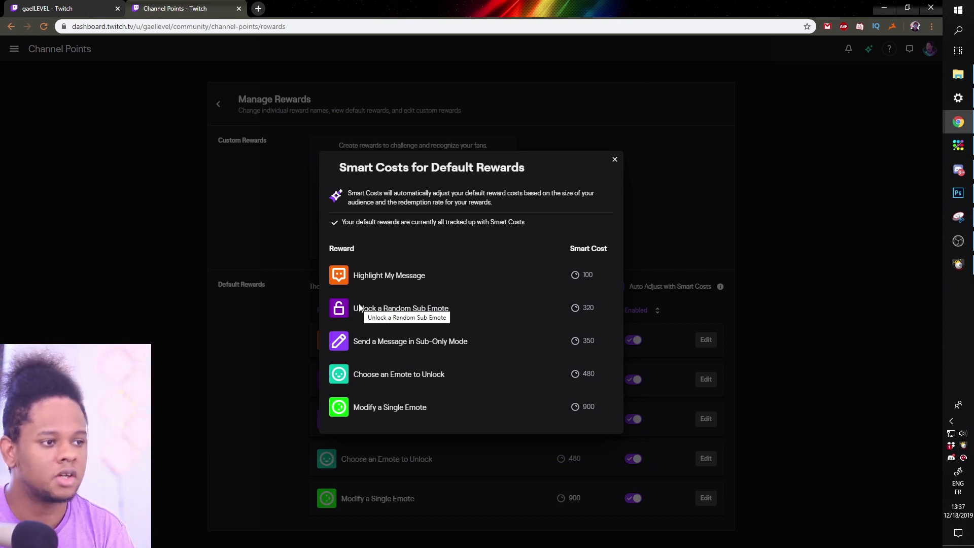
mouse_move(362, 304)
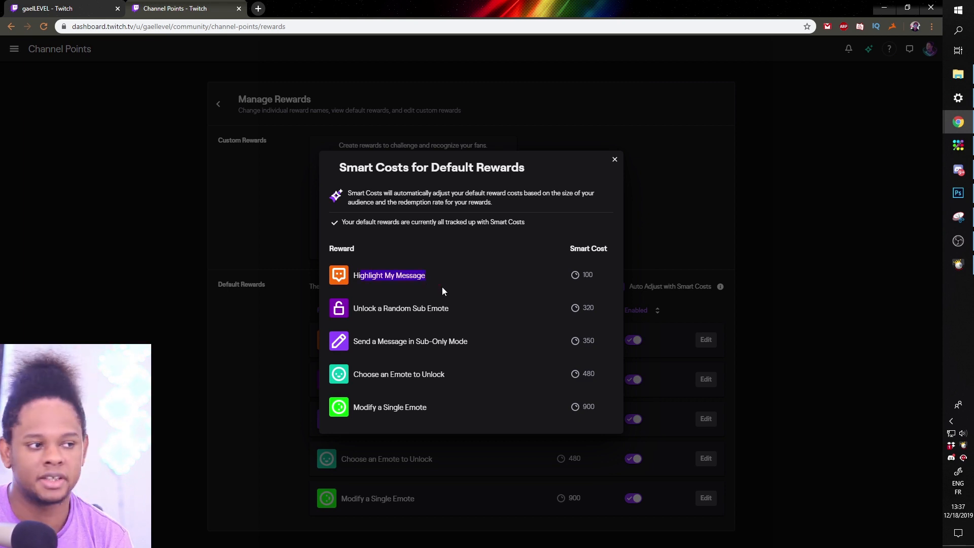
mouse_move(559, 288)
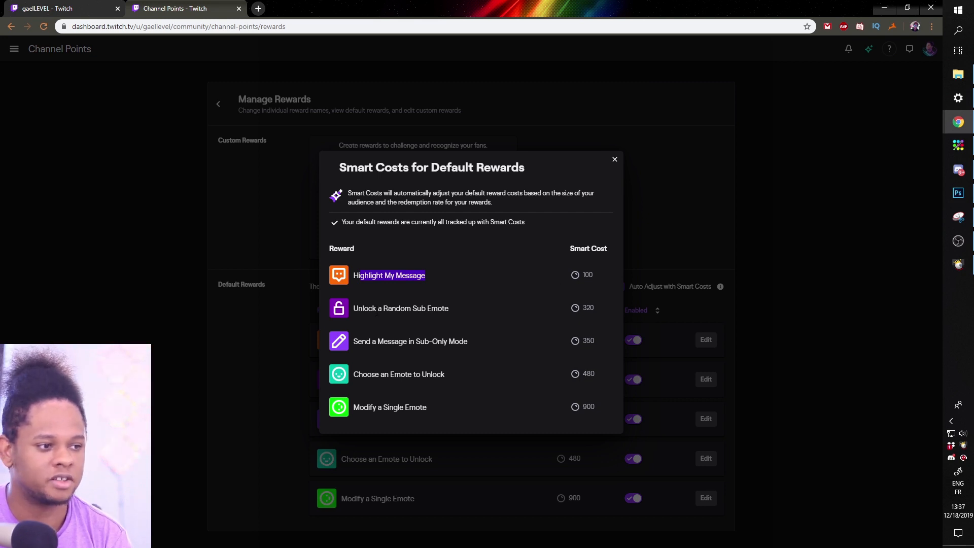
mouse_move(401, 308)
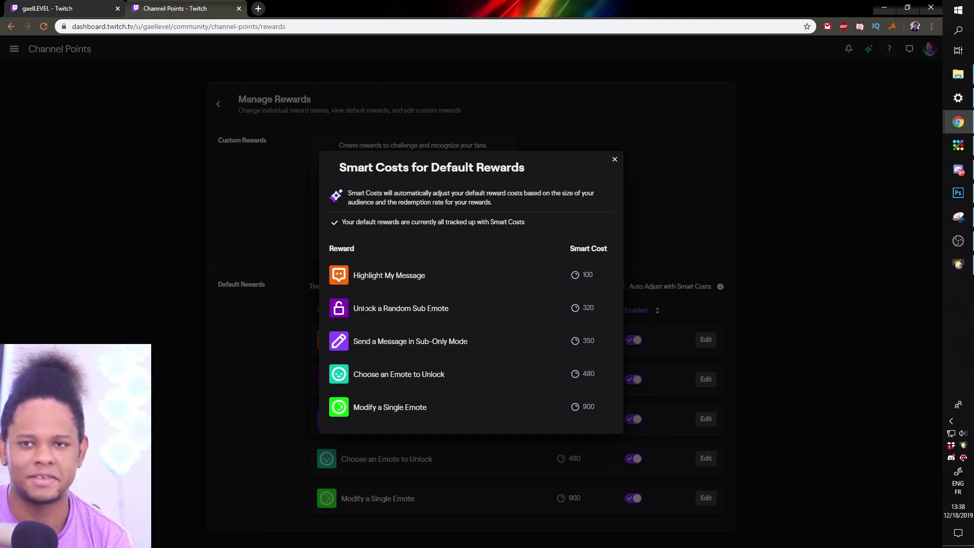
mouse_move(410, 340)
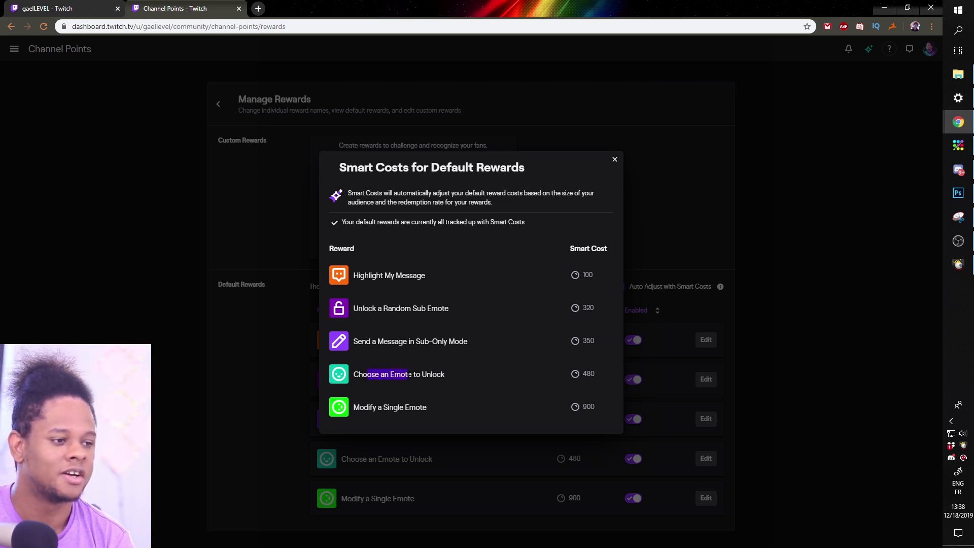
mouse_move(483, 368)
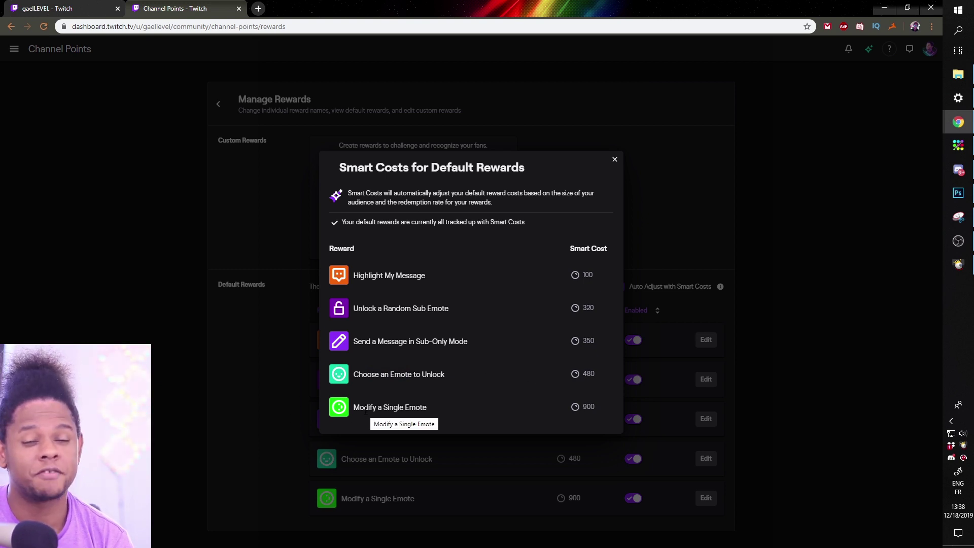
mouse_move(391, 391)
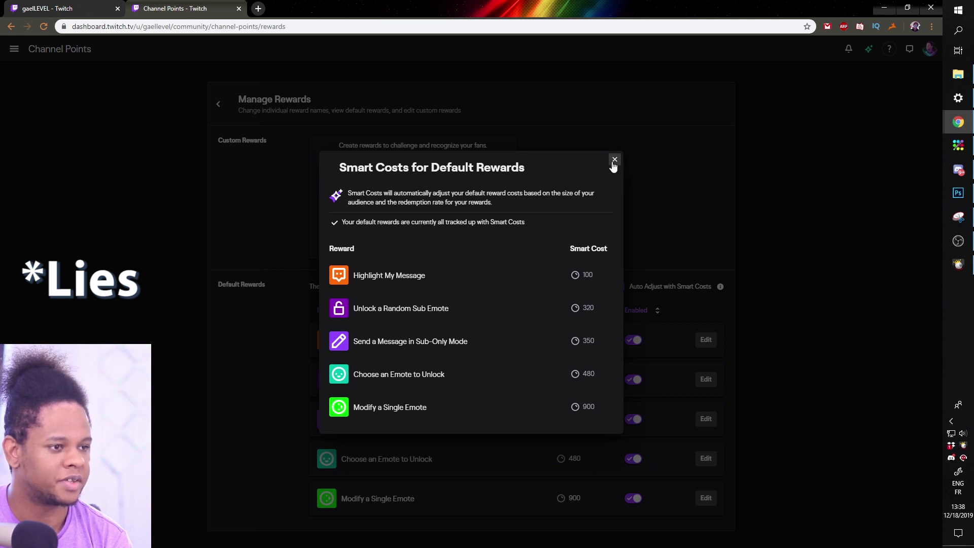
click(614, 160)
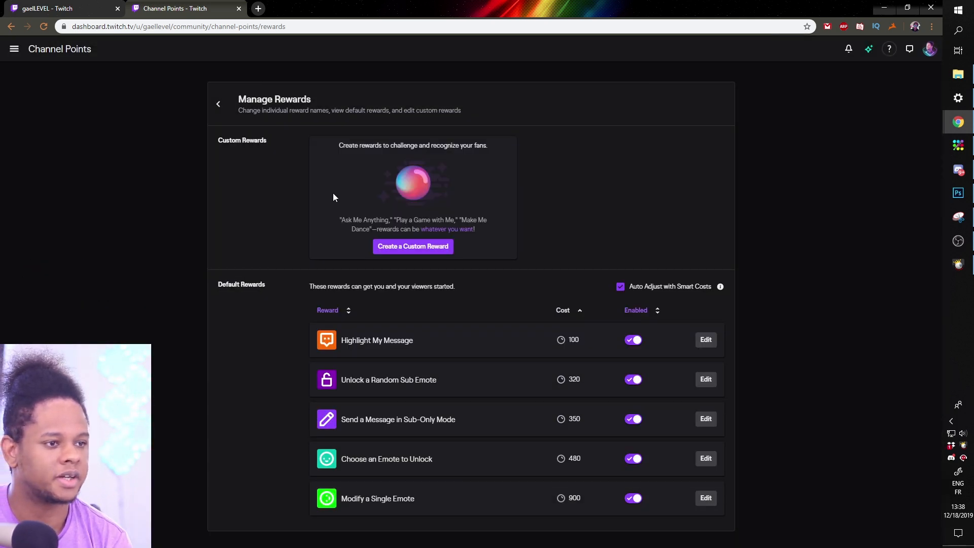
mouse_move(305, 277)
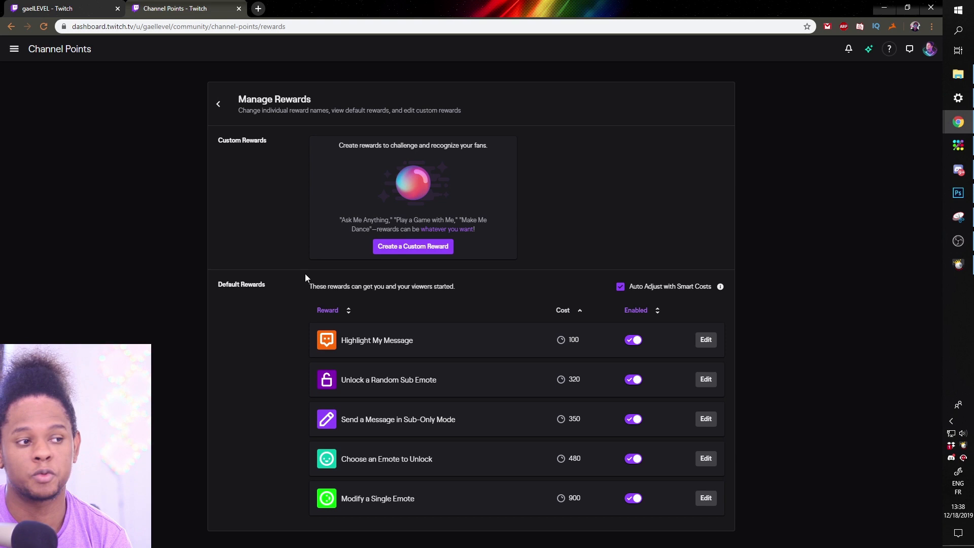
mouse_move(393, 254)
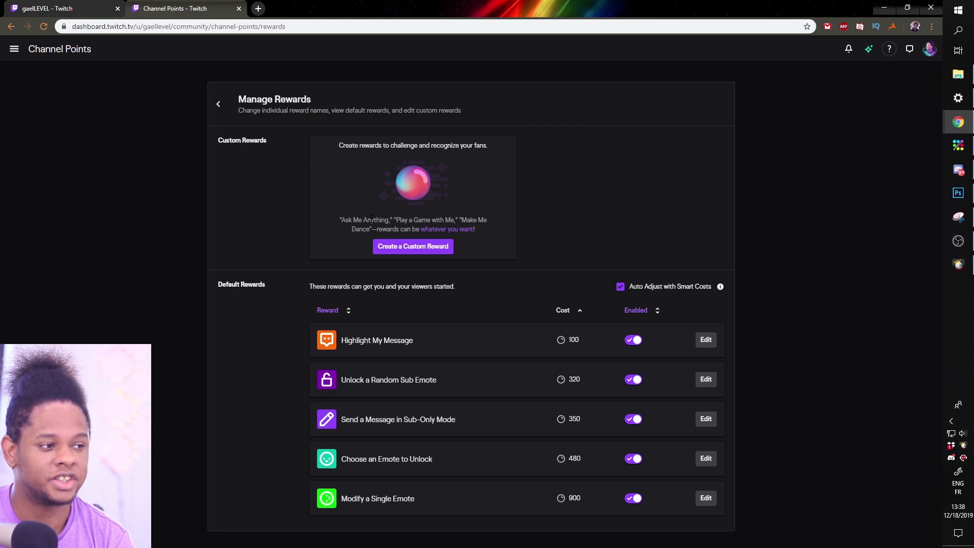
mouse_move(719, 286)
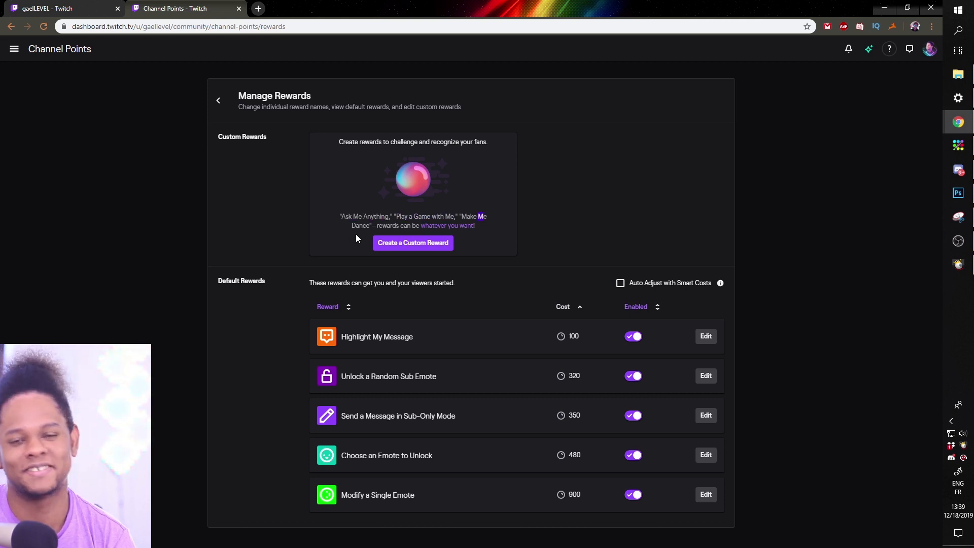
- Turn off Smart Costs auto-adjustment and open a blank custom reward form
click(412, 243)
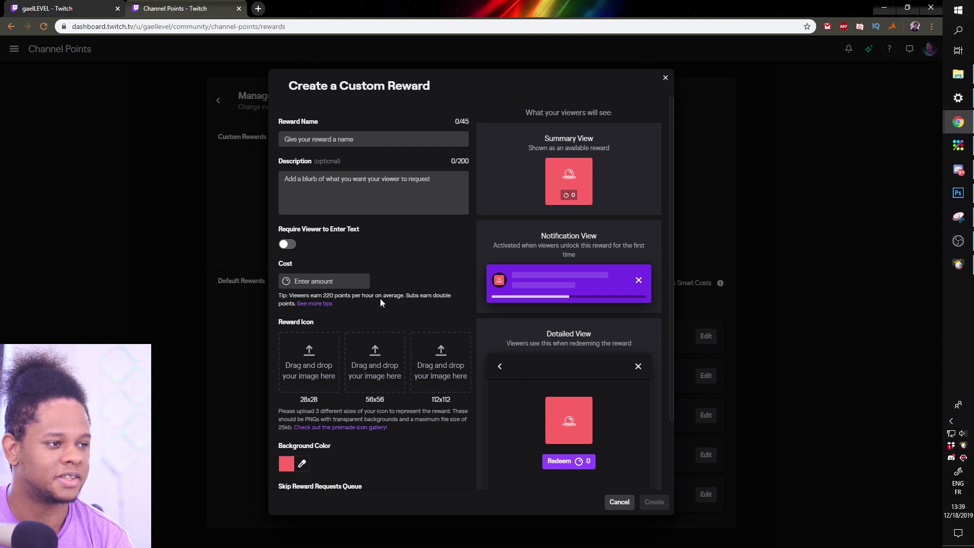
mouse_move(466, 260)
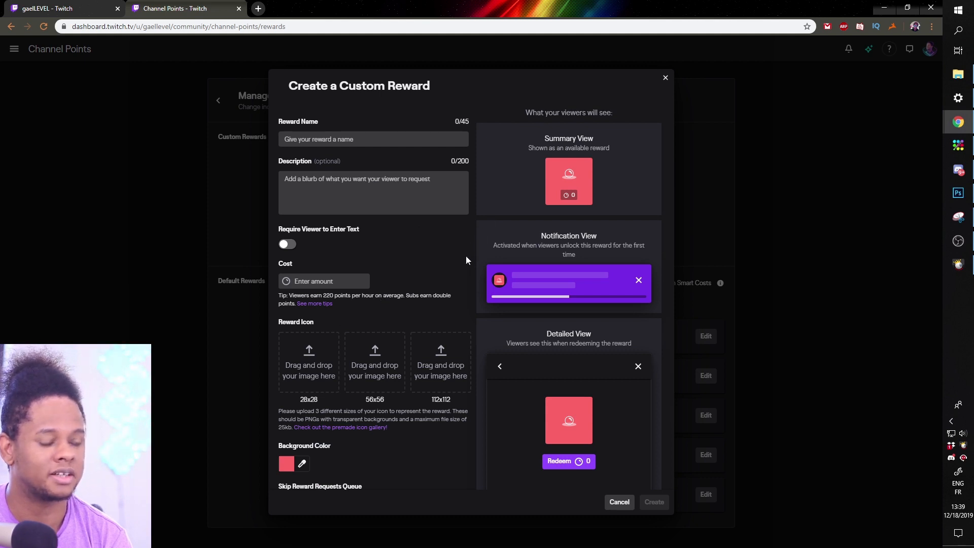
- Name the custom reward 'Super Zoom', leave text entry off, and set cost 300
click(373, 139)
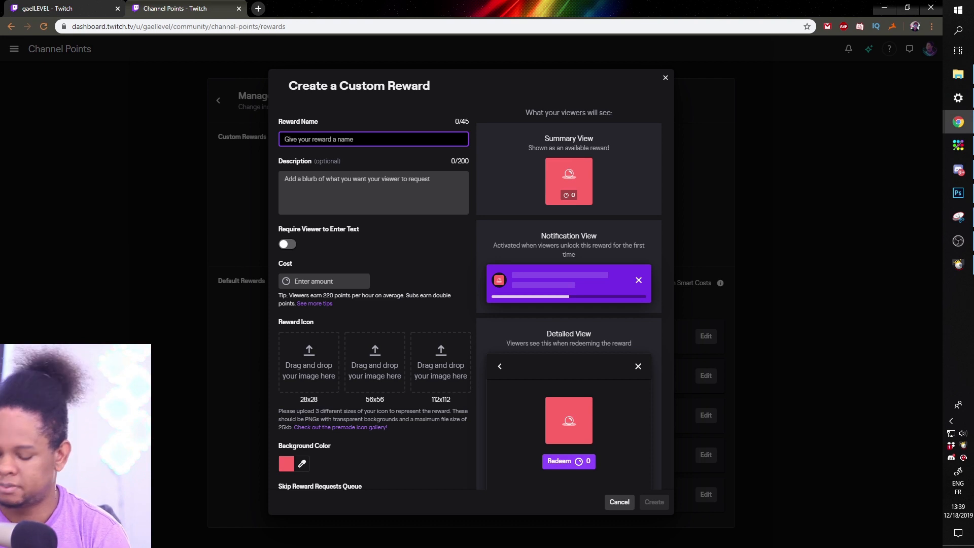
text(Super Zoom)
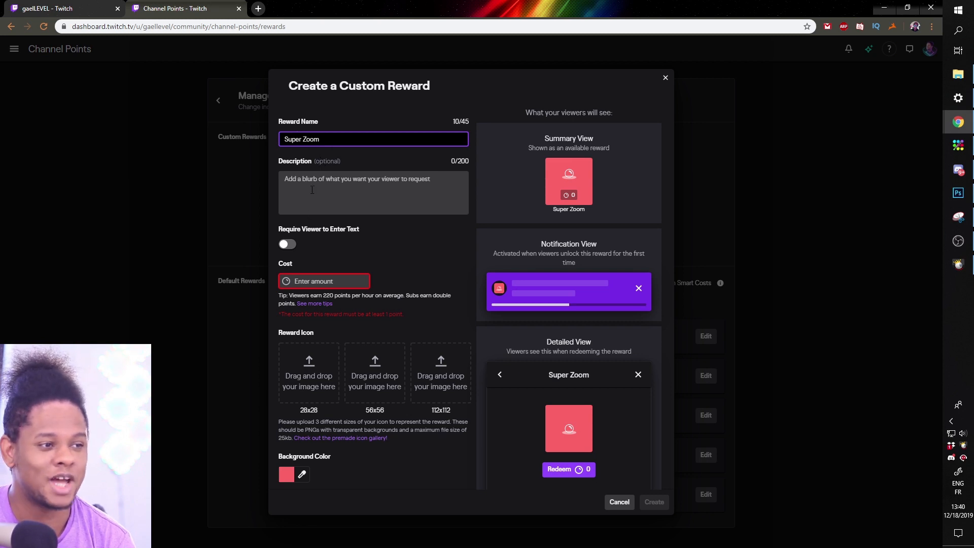
click(373, 192)
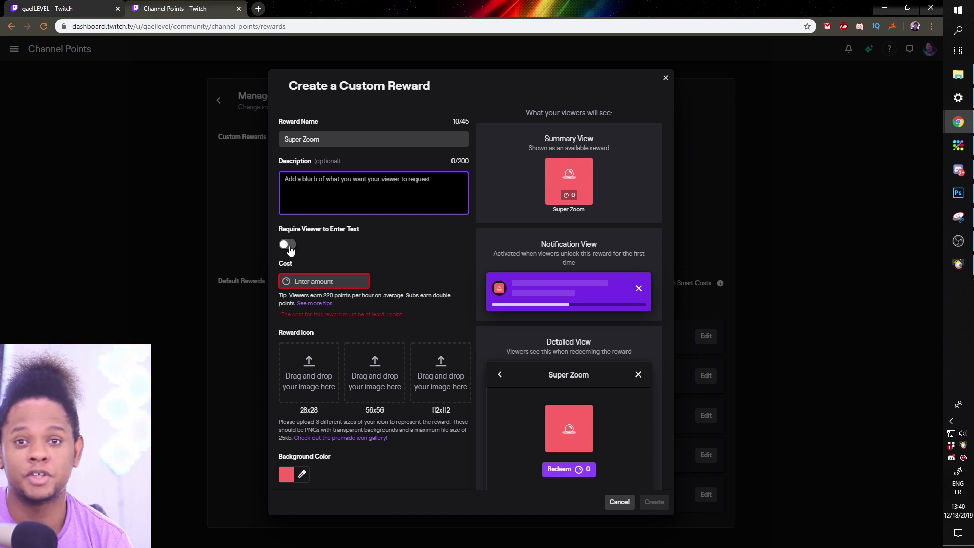
click(287, 244)
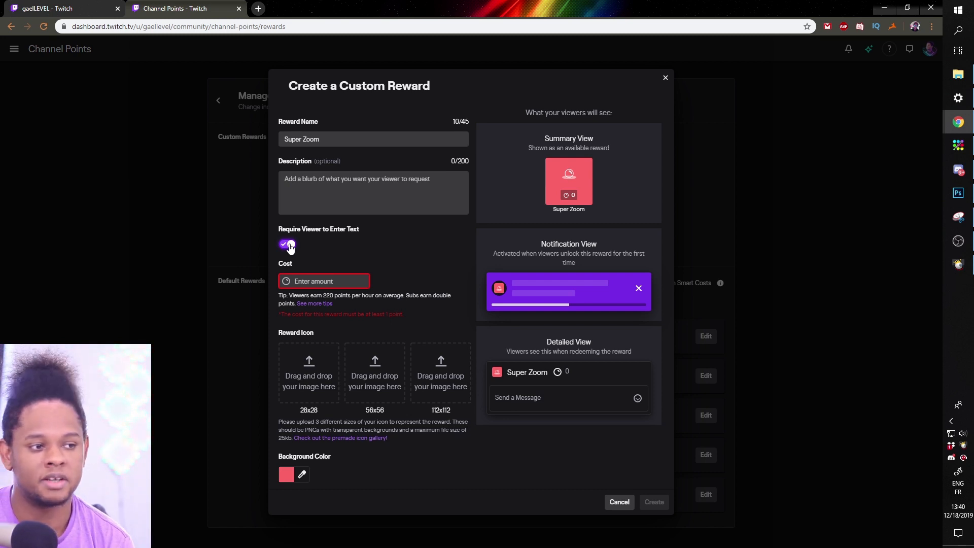
click(288, 243)
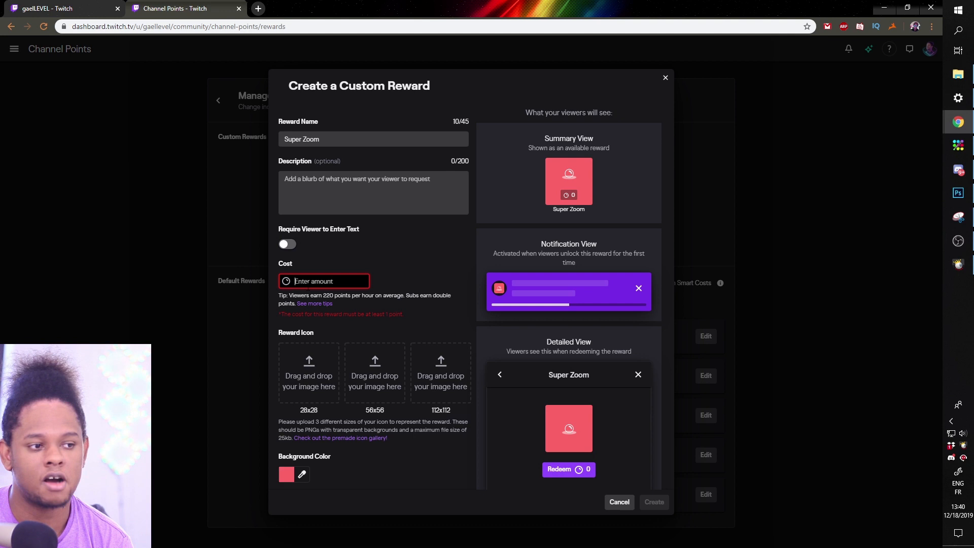
text(300)
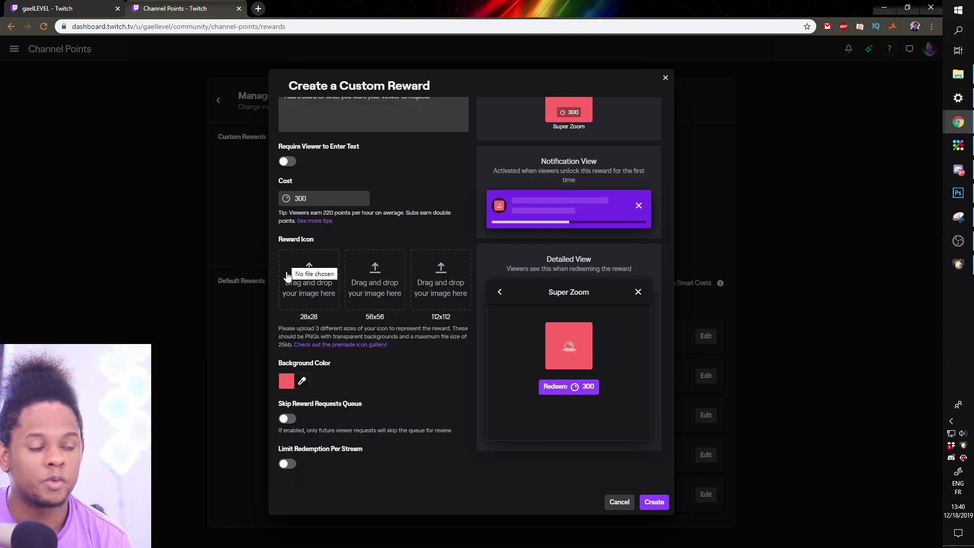
mouse_move(407, 284)
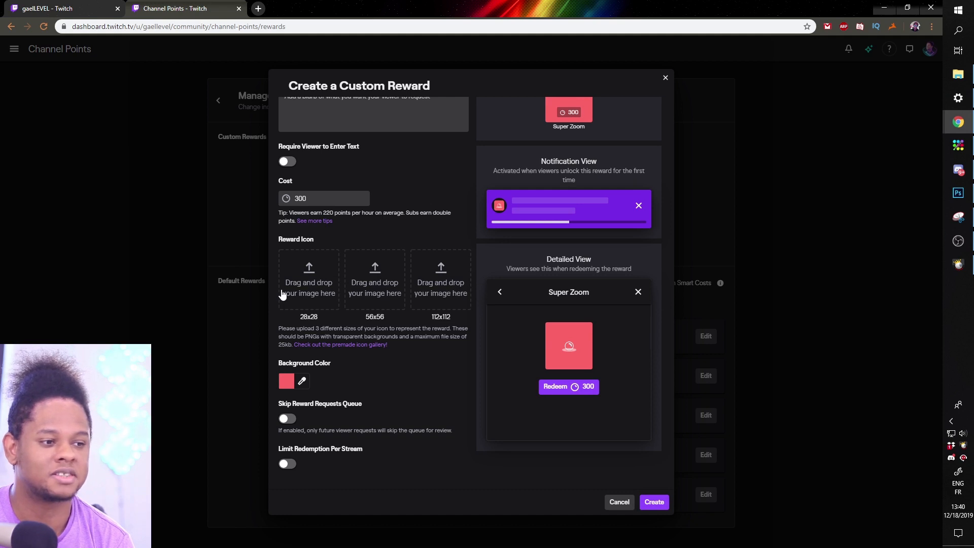
mouse_move(309, 293)
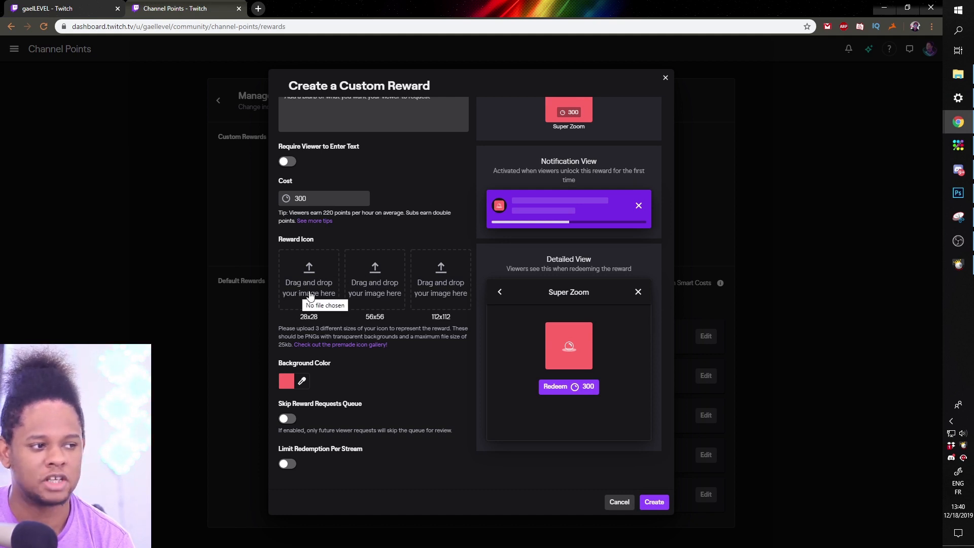
mouse_move(497, 299)
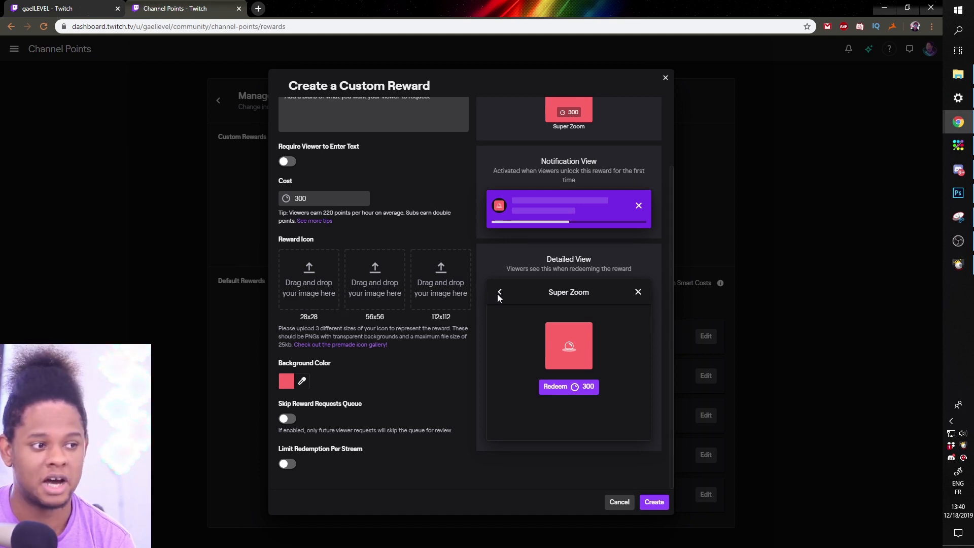
mouse_move(365, 302)
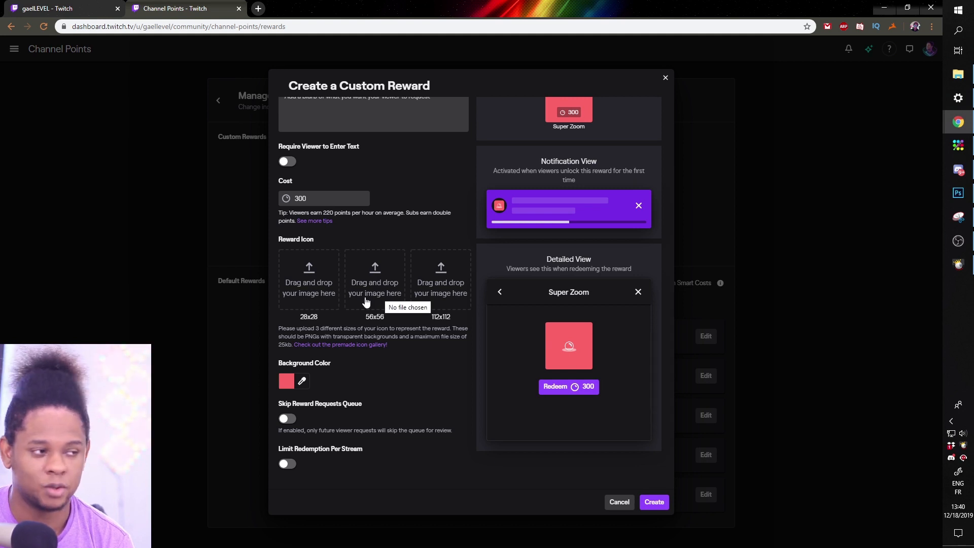
mouse_move(298, 430)
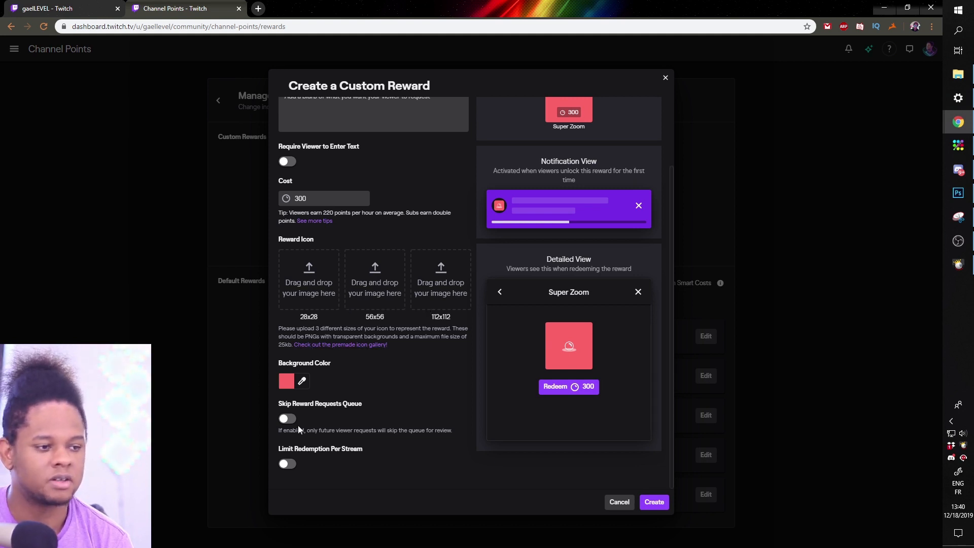
scroll(up, 3)
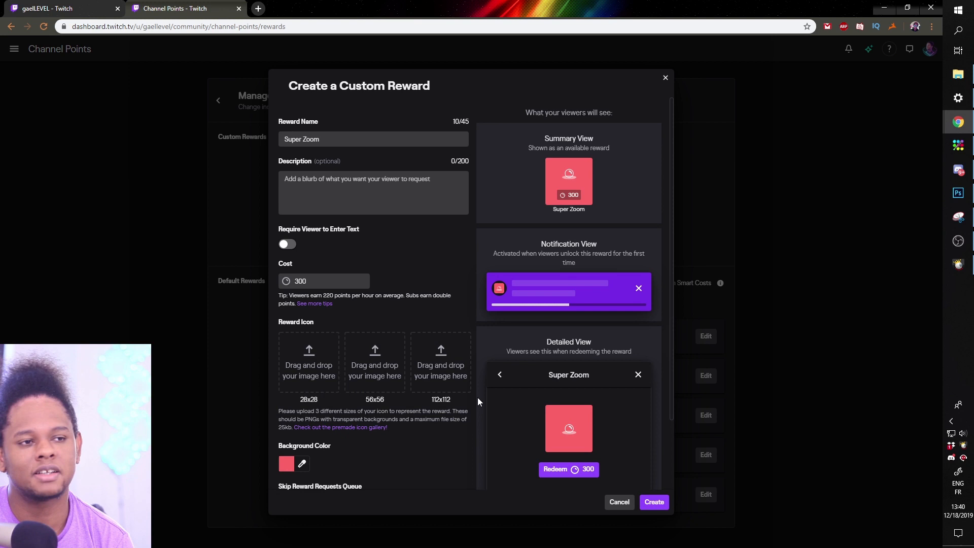
mouse_move(517, 162)
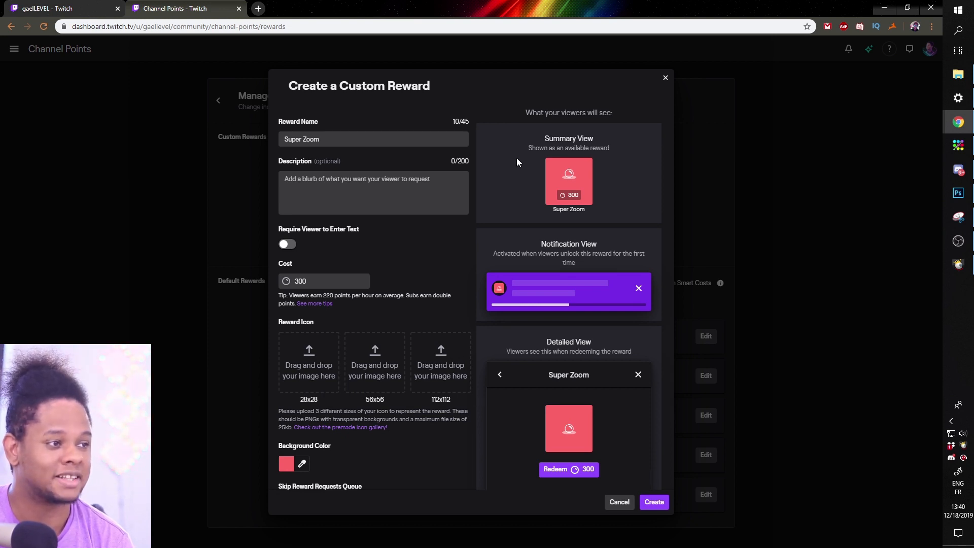
scroll(down, 3)
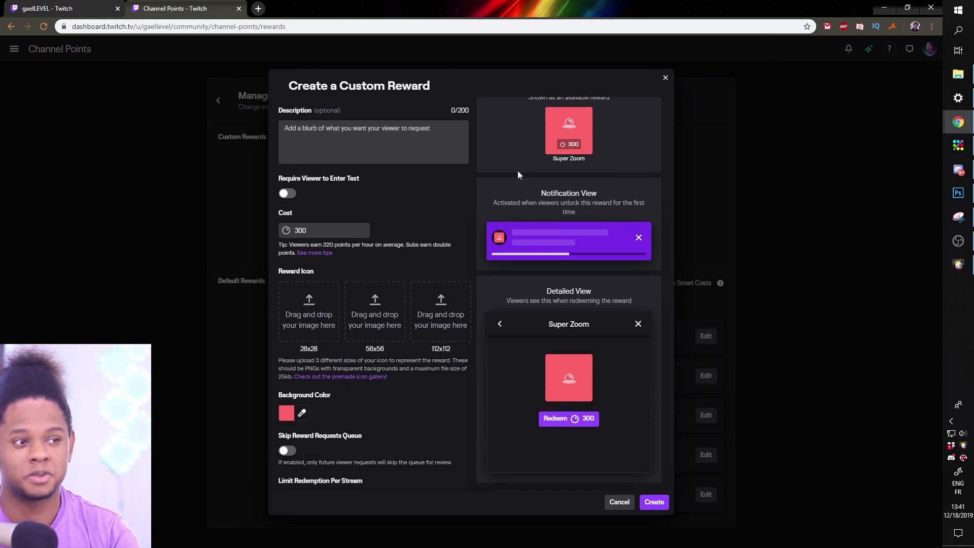
scroll(up, 3)
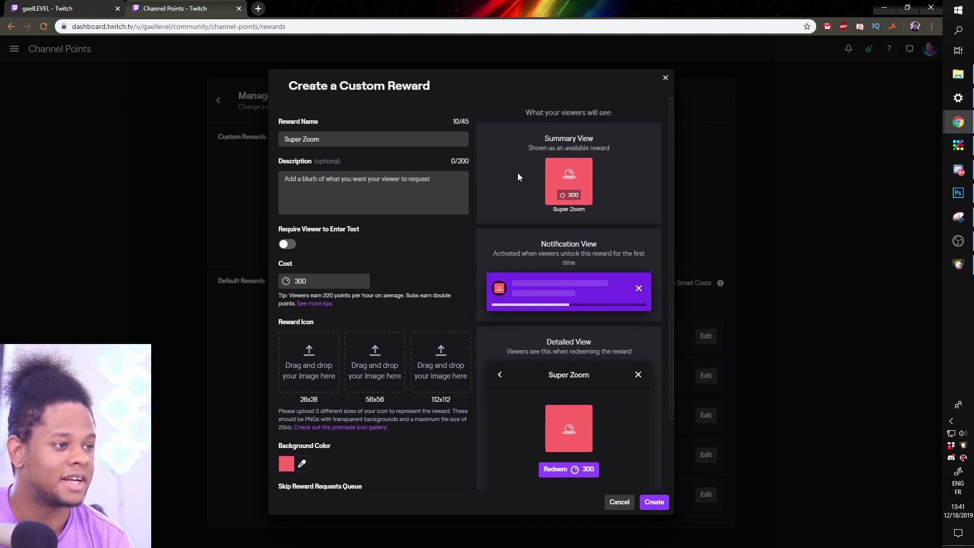
mouse_move(490, 180)
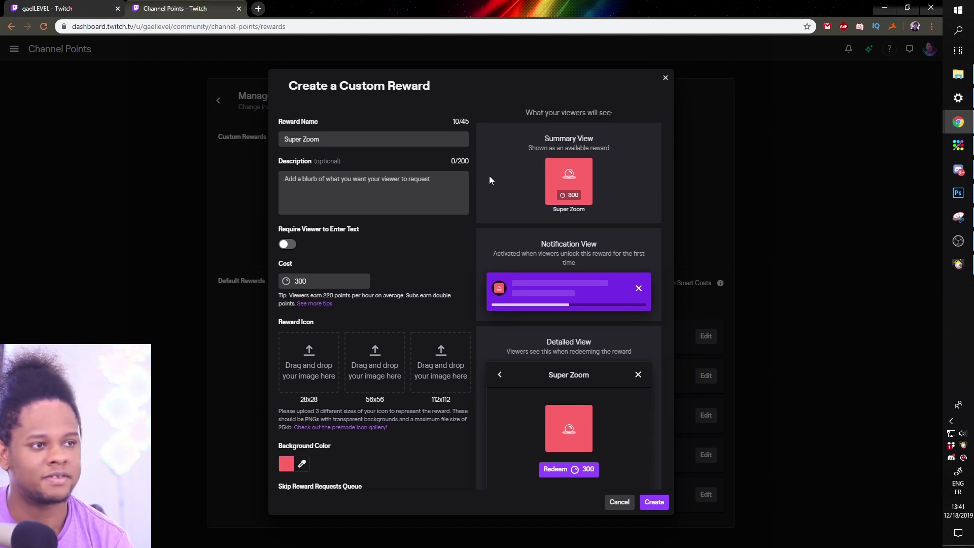
mouse_move(486, 180)
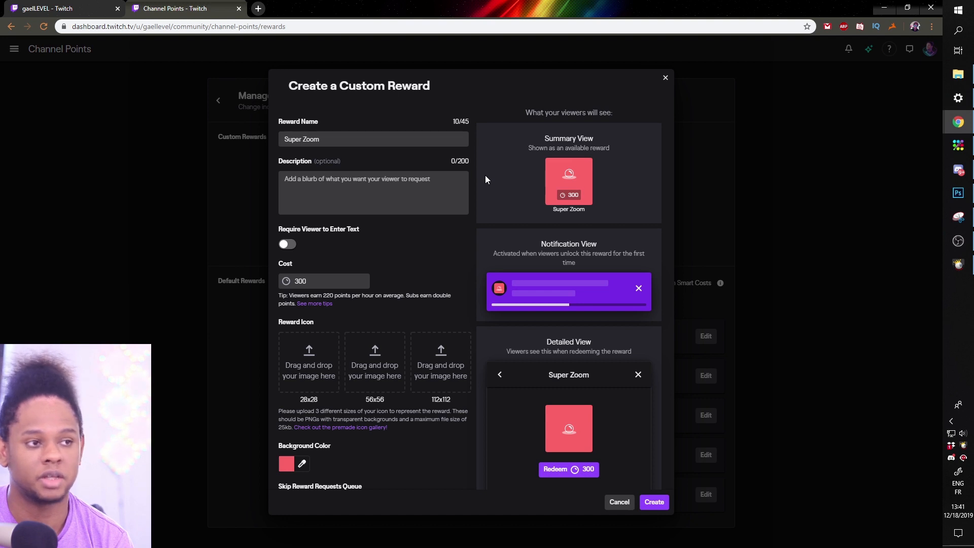
scroll(down, 3)
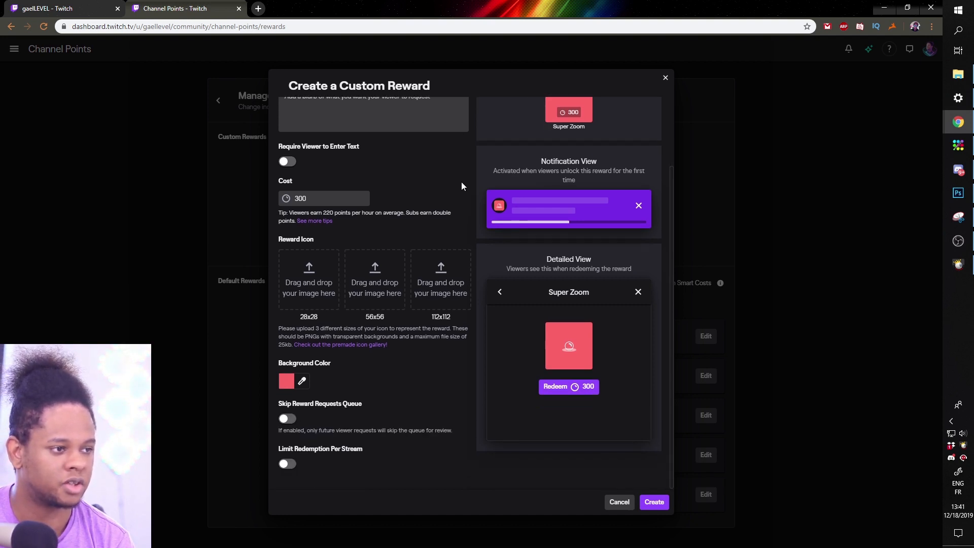
scroll(up, 3)
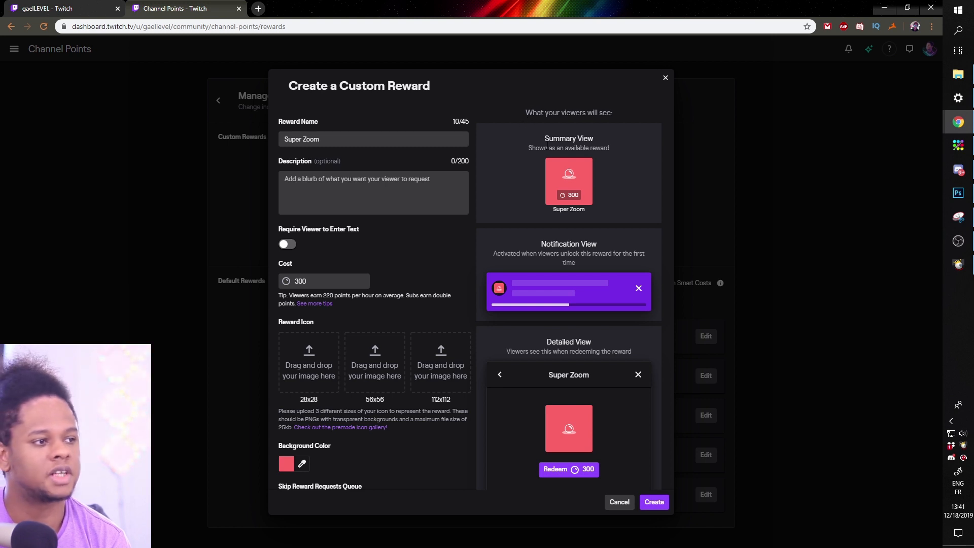
scroll(down, 3)
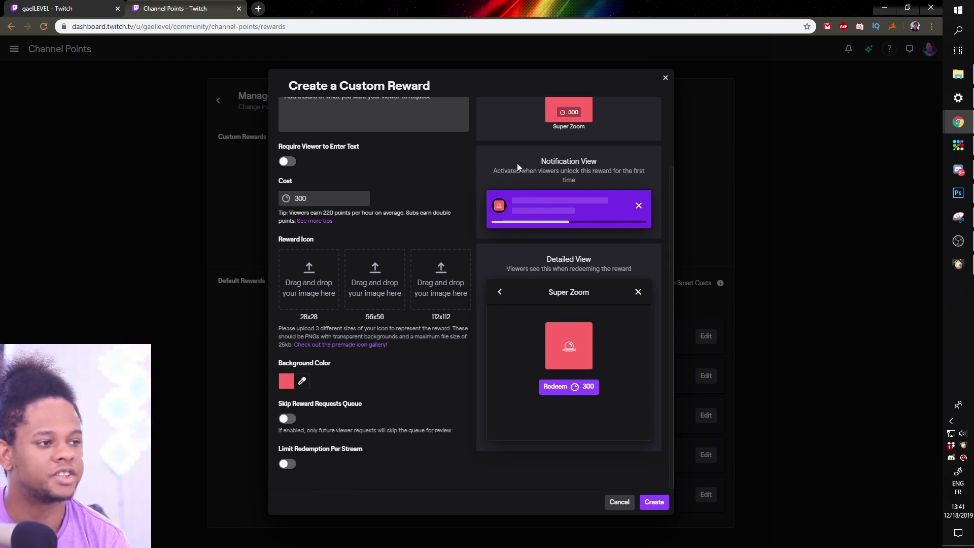
mouse_move(509, 262)
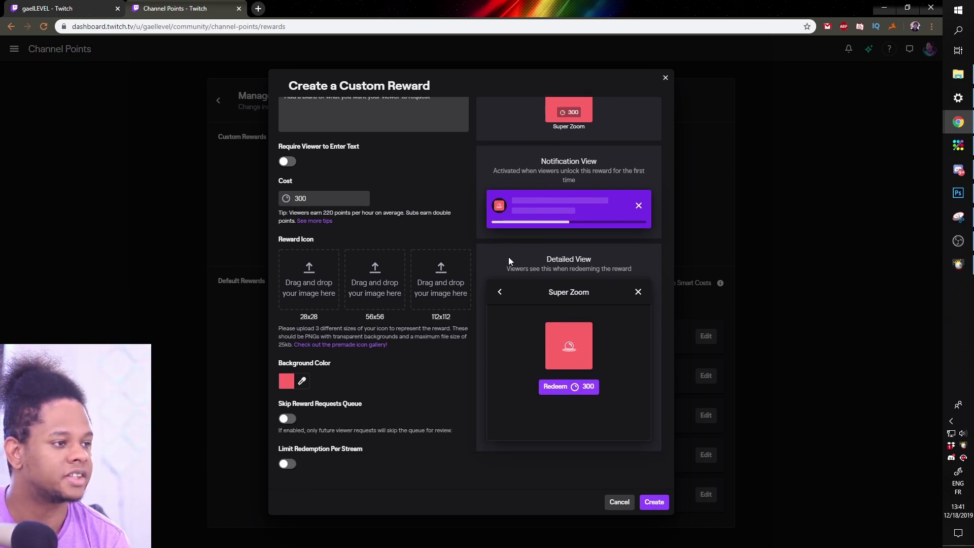
- Check How to Earn levels on the channel, then discard the Super Zoom draft
click(62, 9)
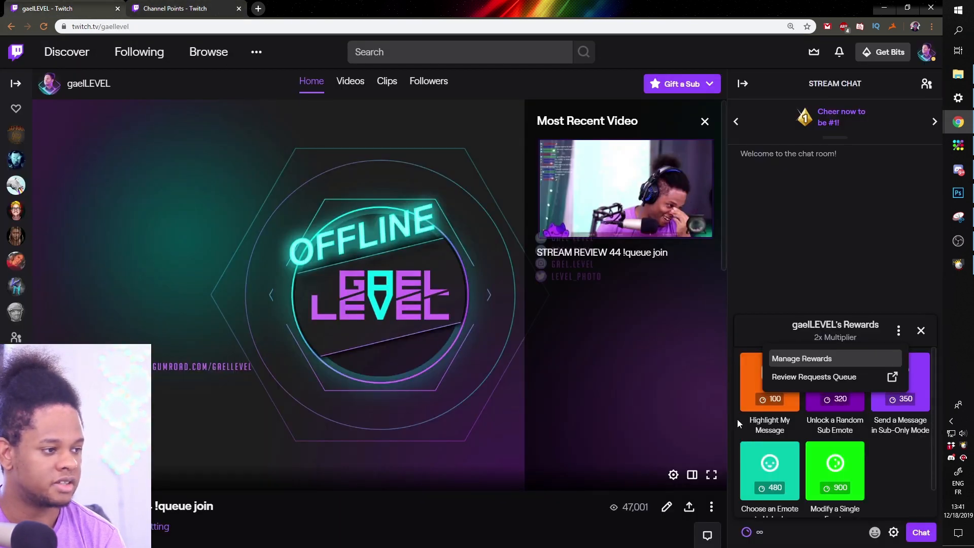
mouse_move(901, 476)
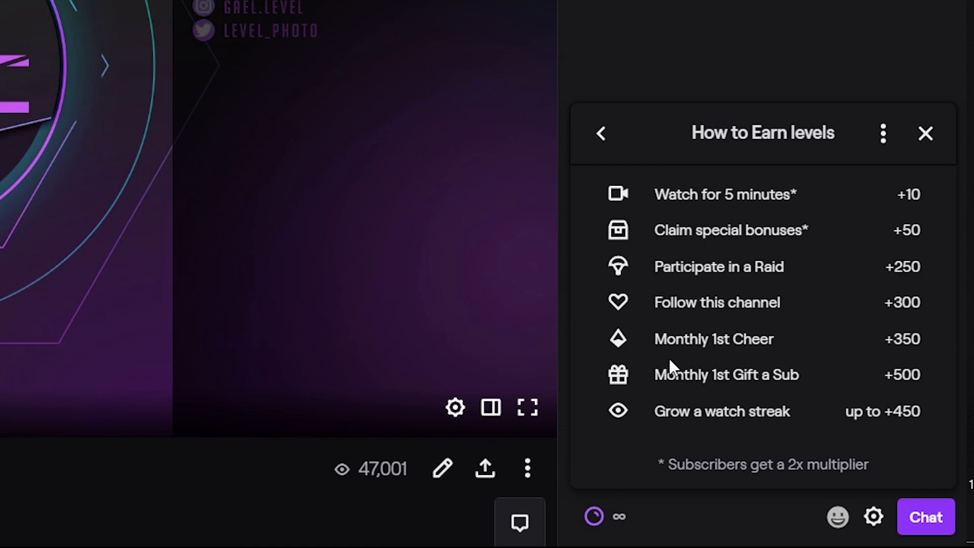
mouse_move(656, 392)
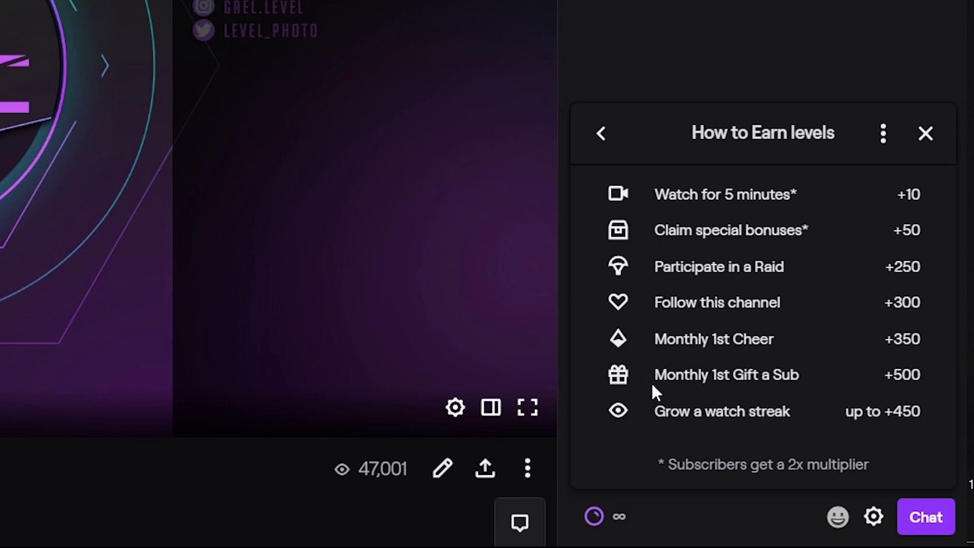
mouse_move(657, 393)
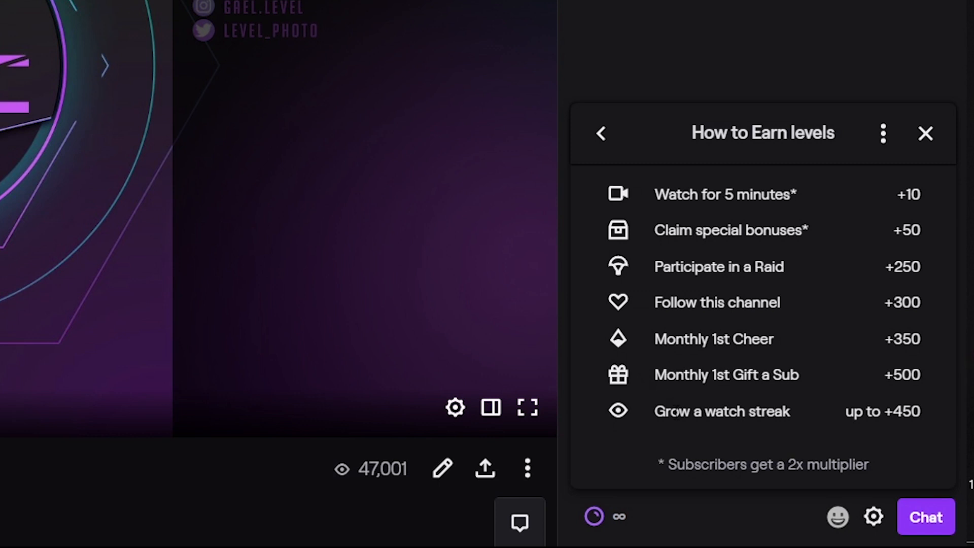
mouse_move(647, 424)
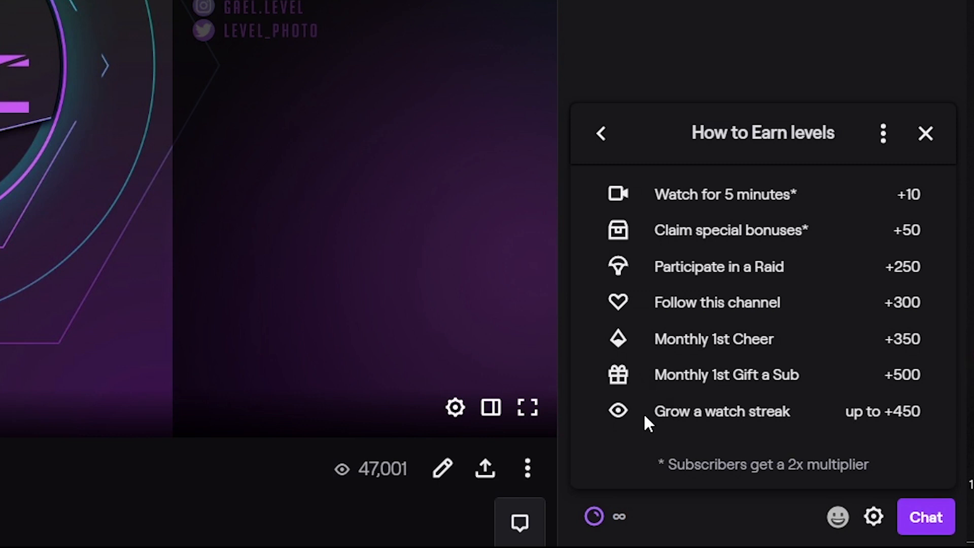
scroll(down, 3)
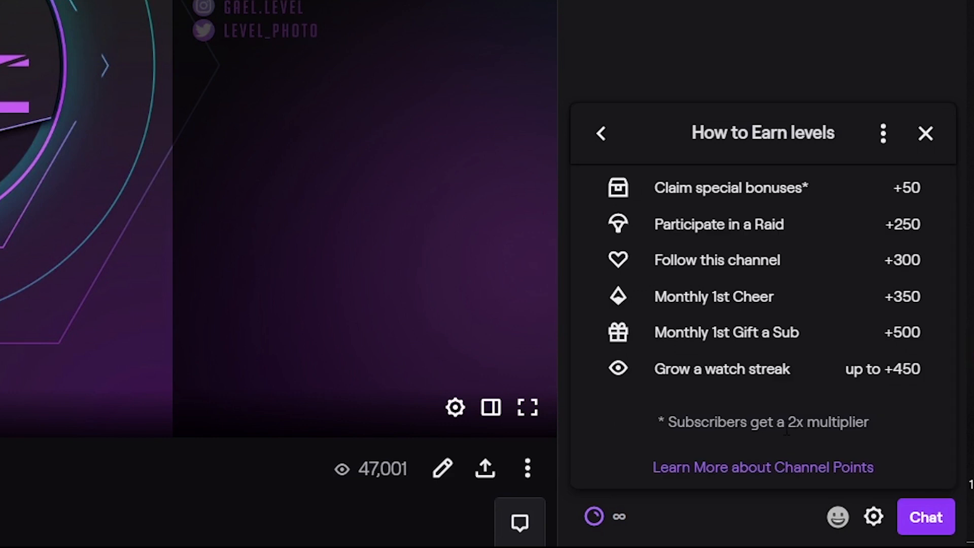
mouse_move(572, 154)
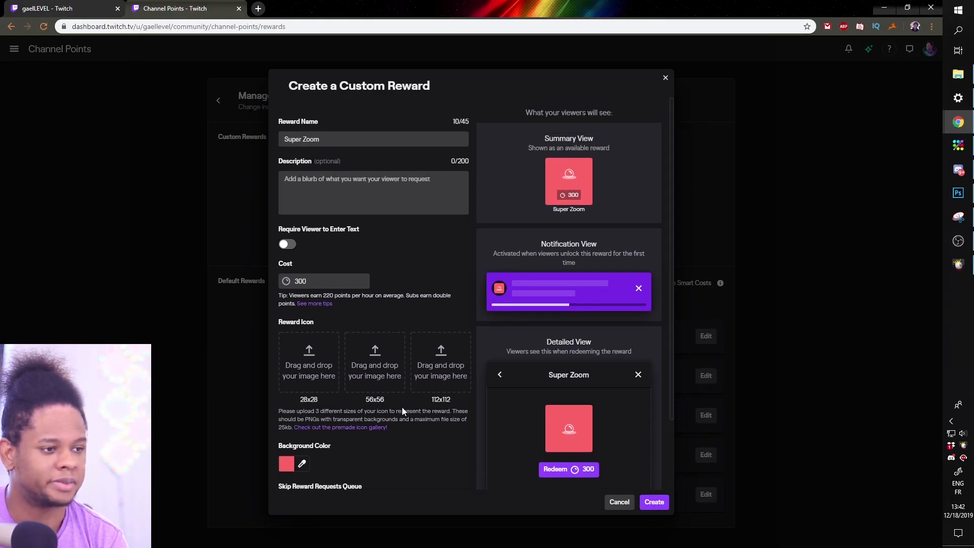
mouse_move(702, 495)
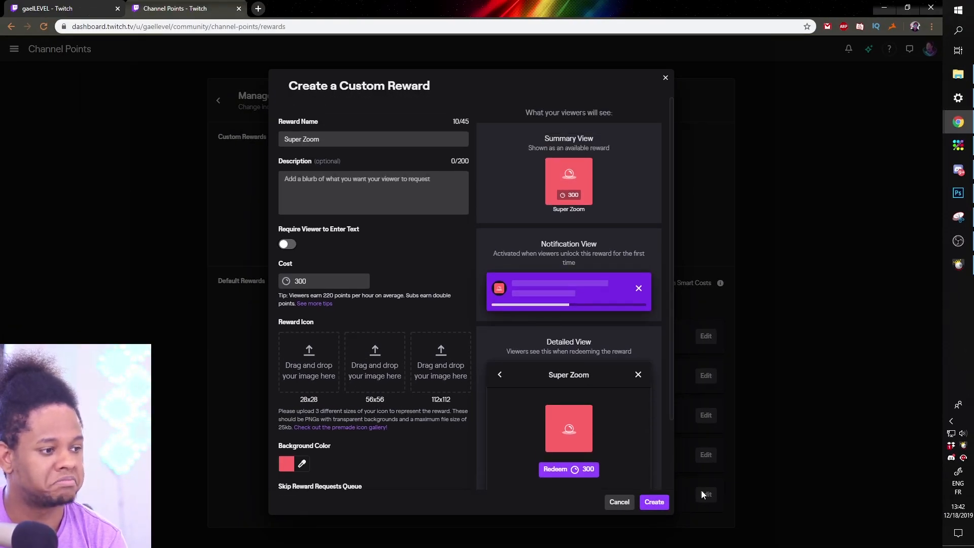
click(618, 501)
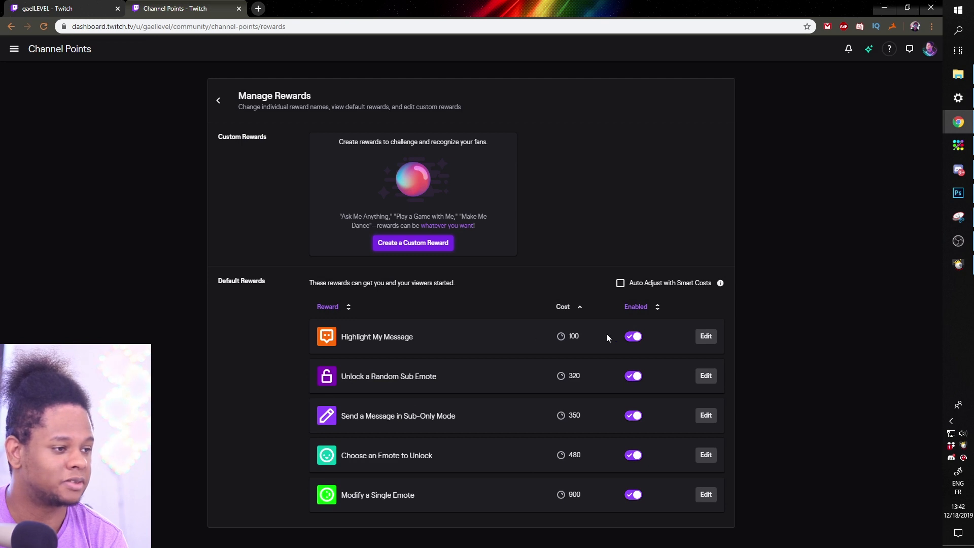
- Open Highlight My Message's edit form and select its 100 cost value
click(705, 335)
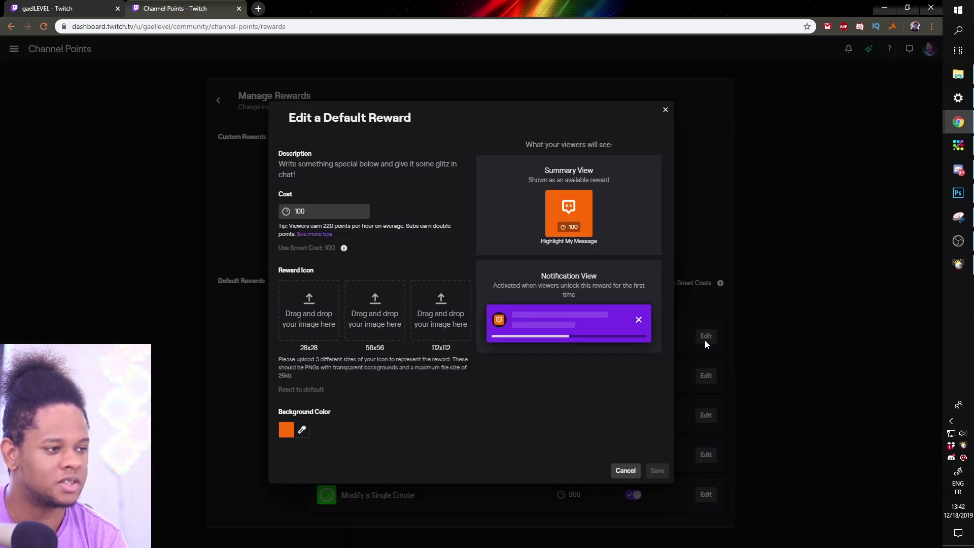
mouse_move(433, 419)
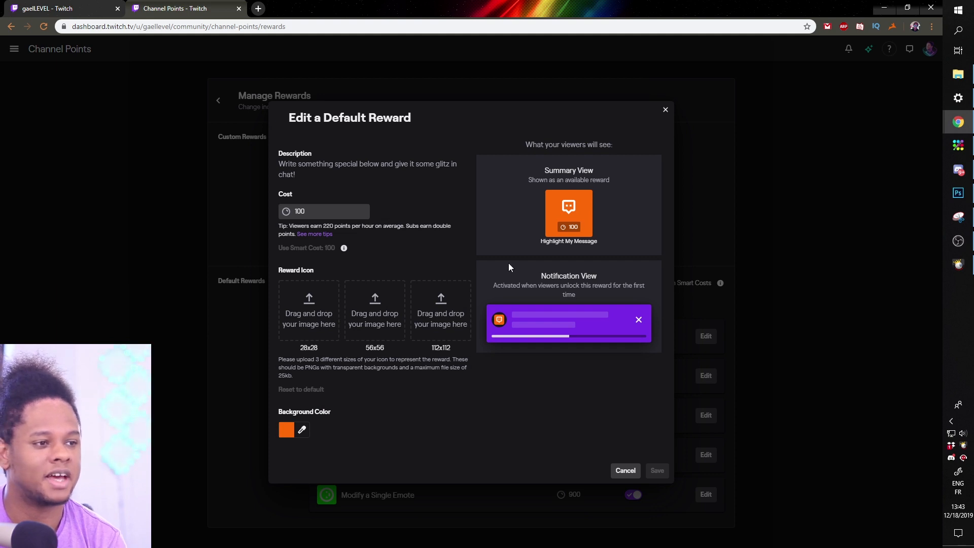
click(323, 211)
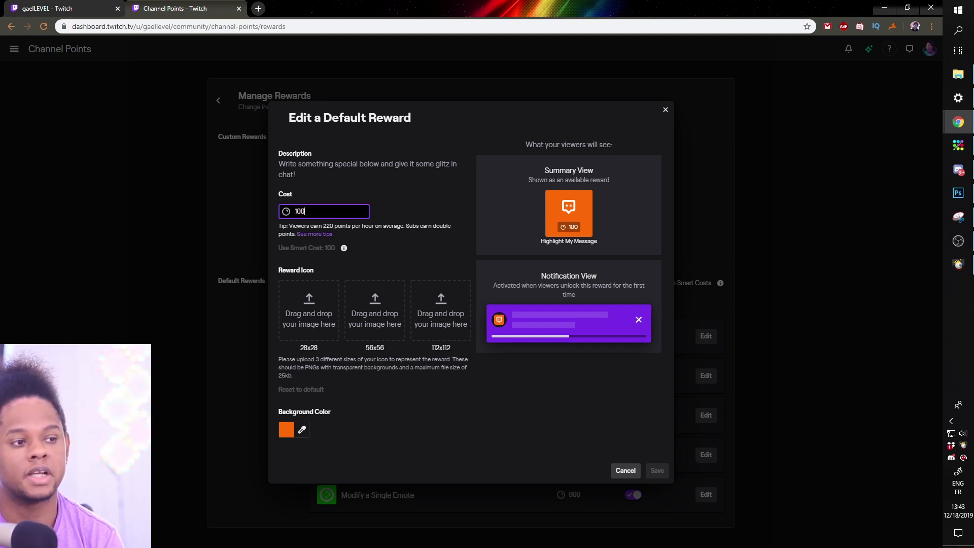
triple_click(324, 211)
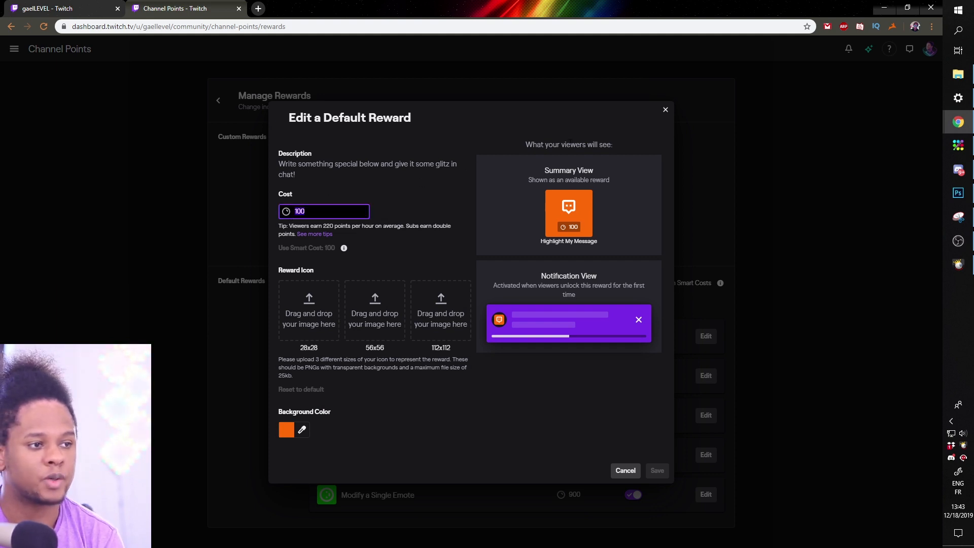
mouse_move(382, 175)
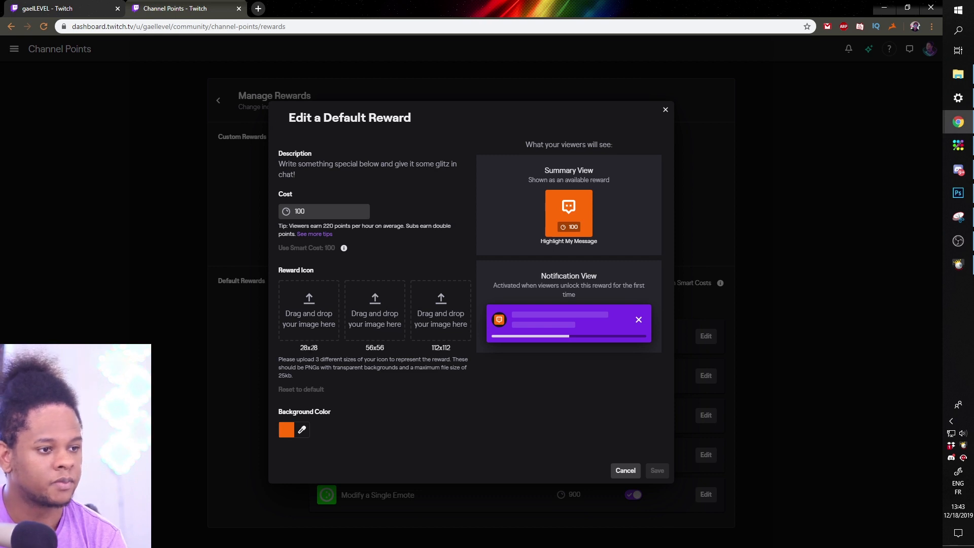
mouse_move(294, 260)
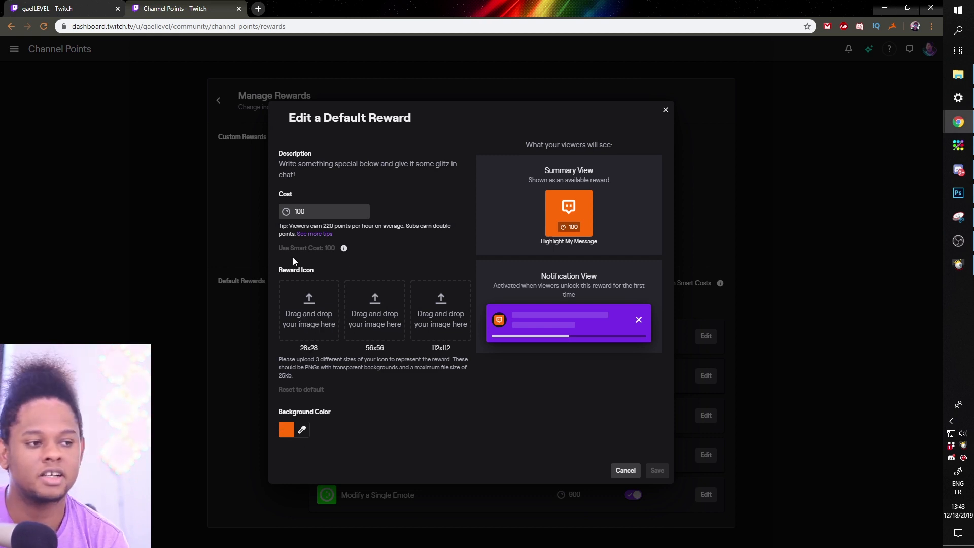
mouse_move(409, 319)
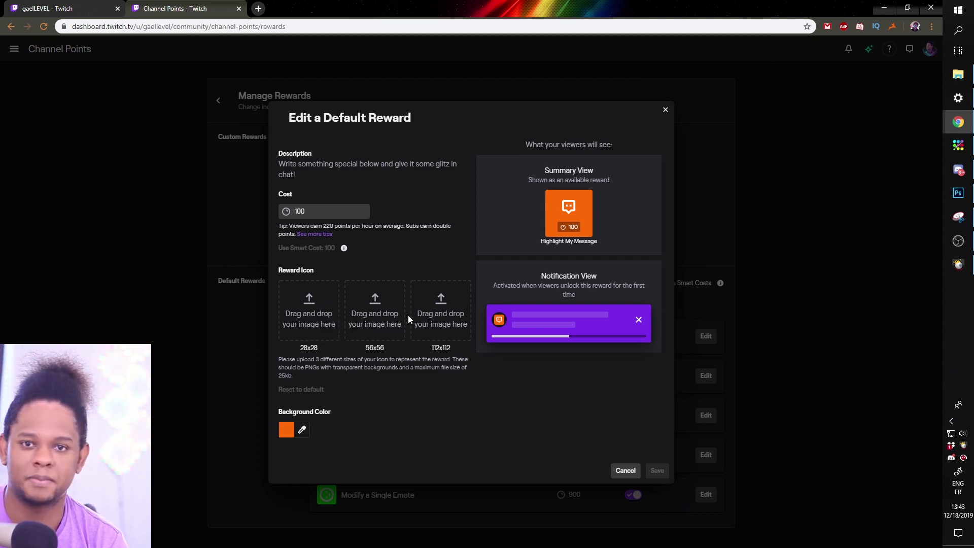